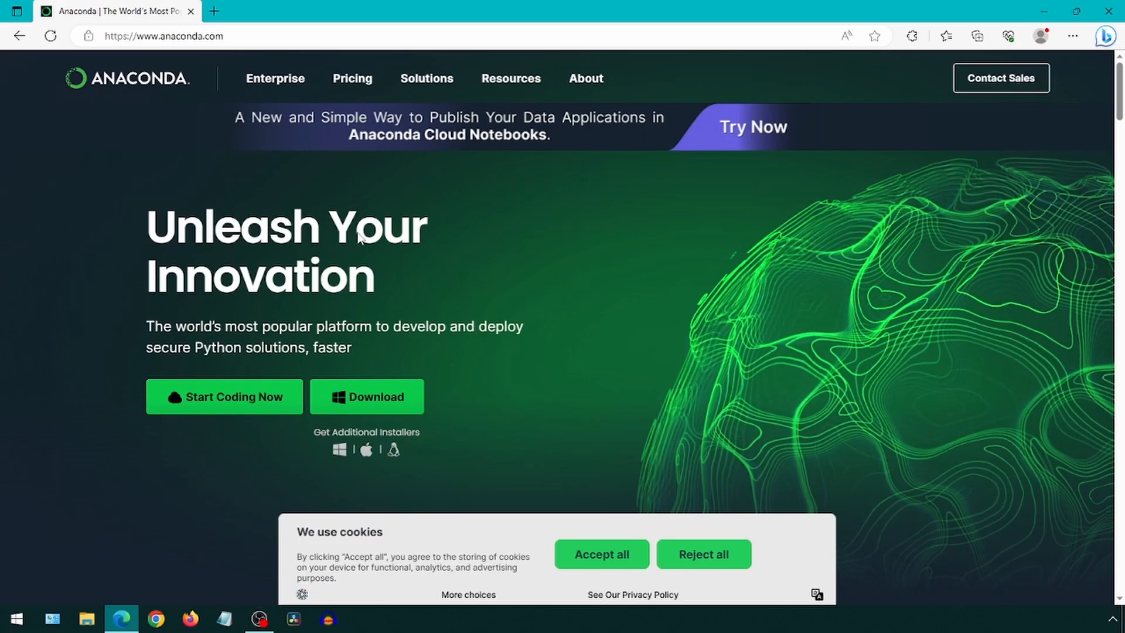
{"action": "mouse_move", "coordinate": [392, 397]}
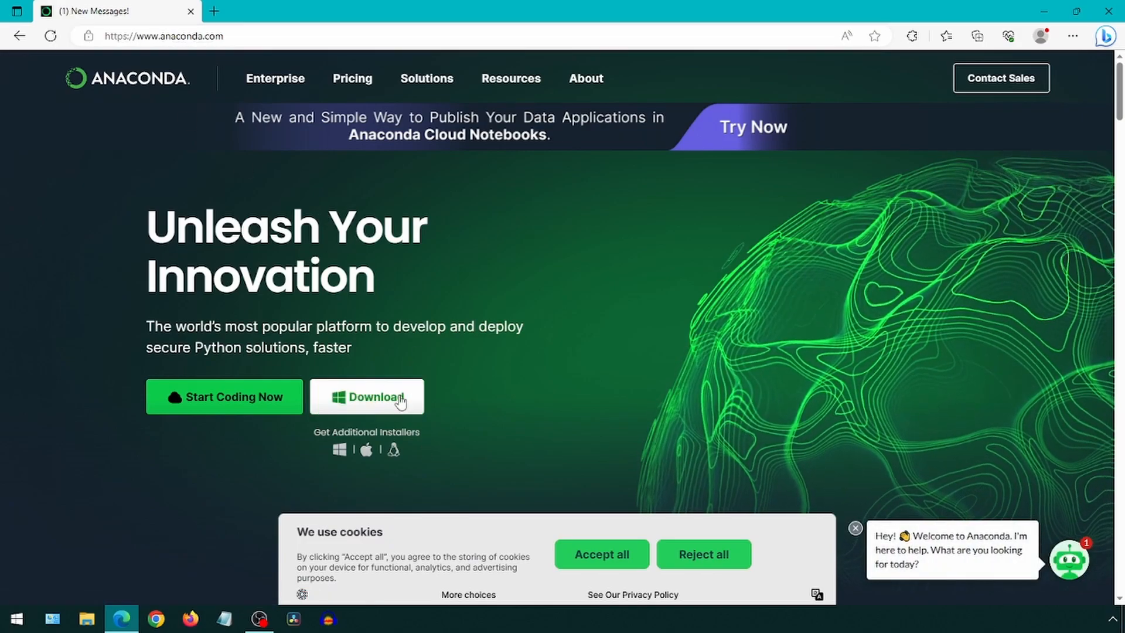
Download the Anaconda3 2023.03-1 Windows installer from anaconda.com.
{"action": "left_click", "coordinate": [366, 397]}
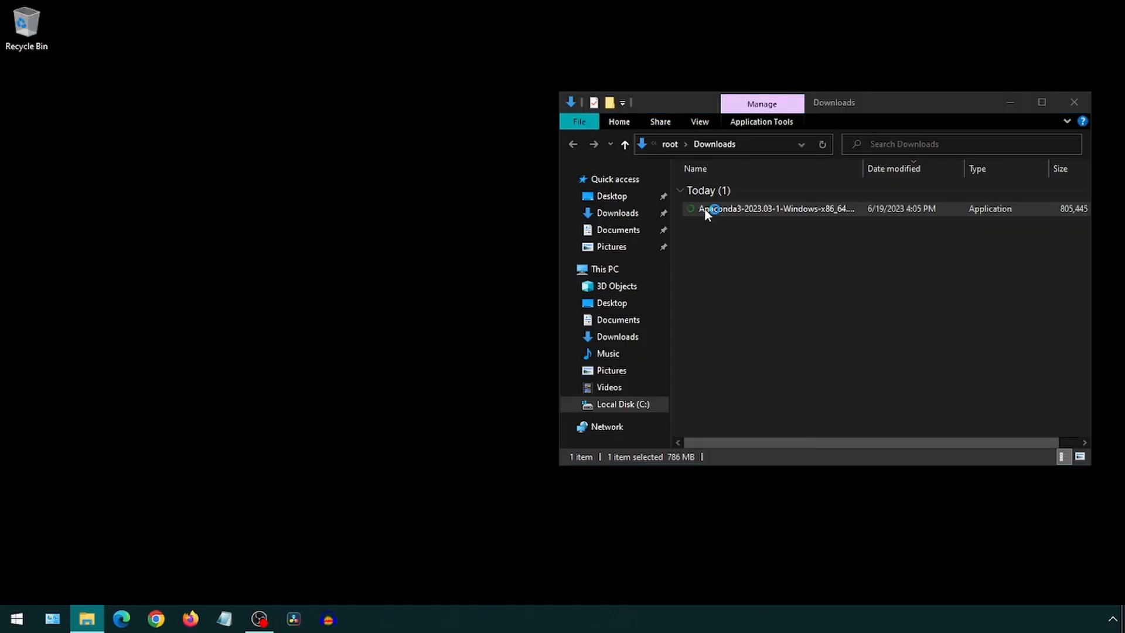
Install Anaconda3 2023.03-1 in the default folder with package cache clearing enabled.
{"action": "double_click", "coordinate": [774, 208]}
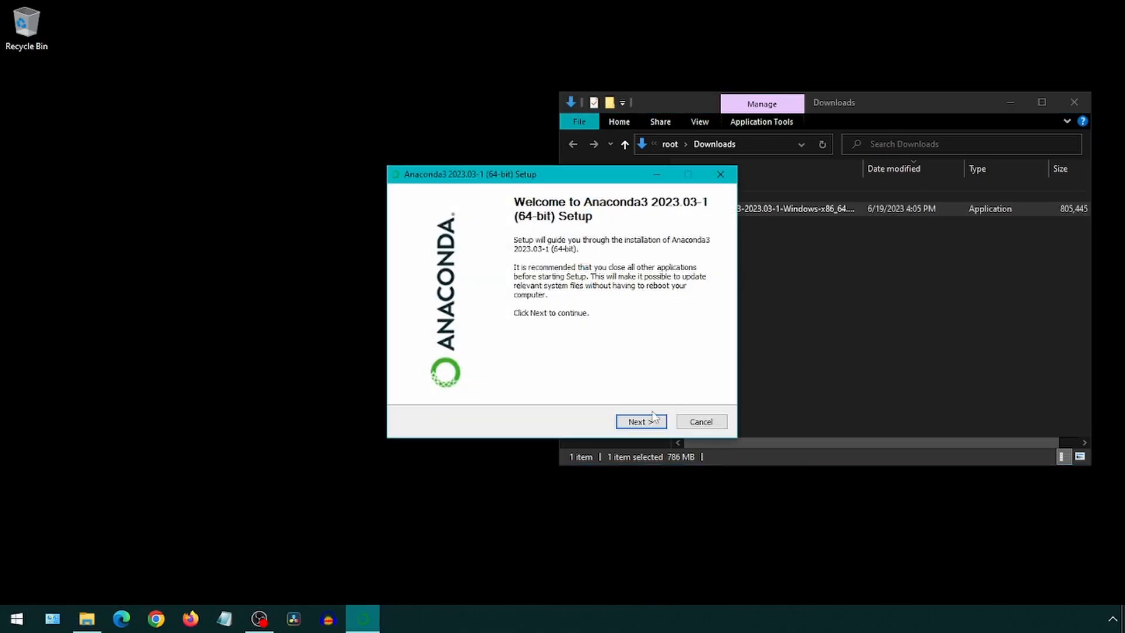
{"action": "left_click", "coordinate": [639, 421]}
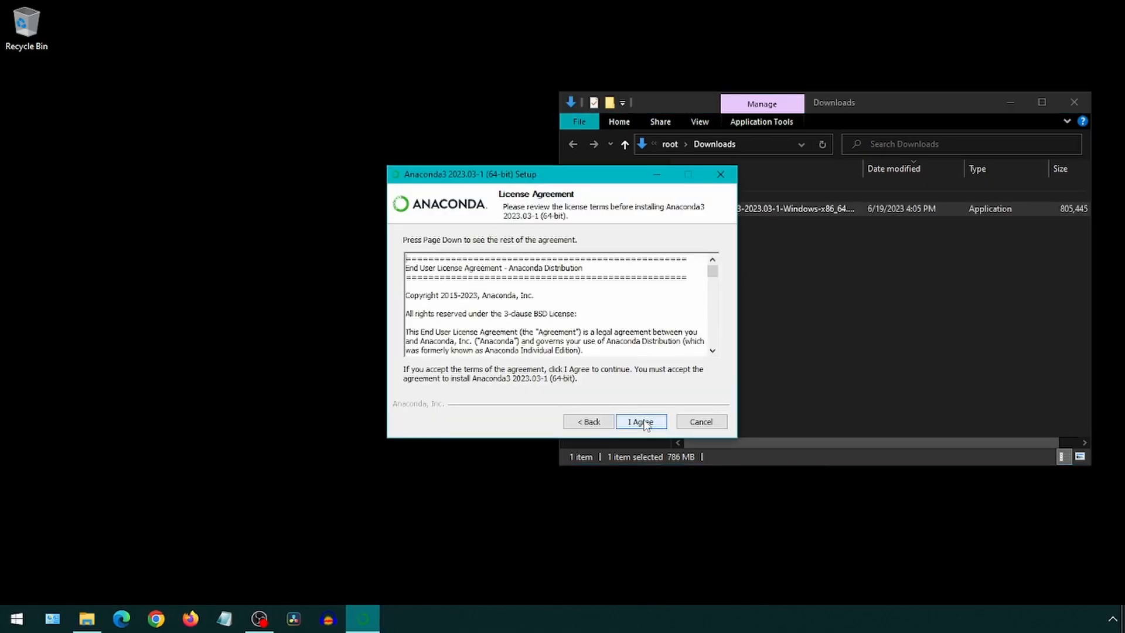
{"action": "left_click", "coordinate": [640, 422]}
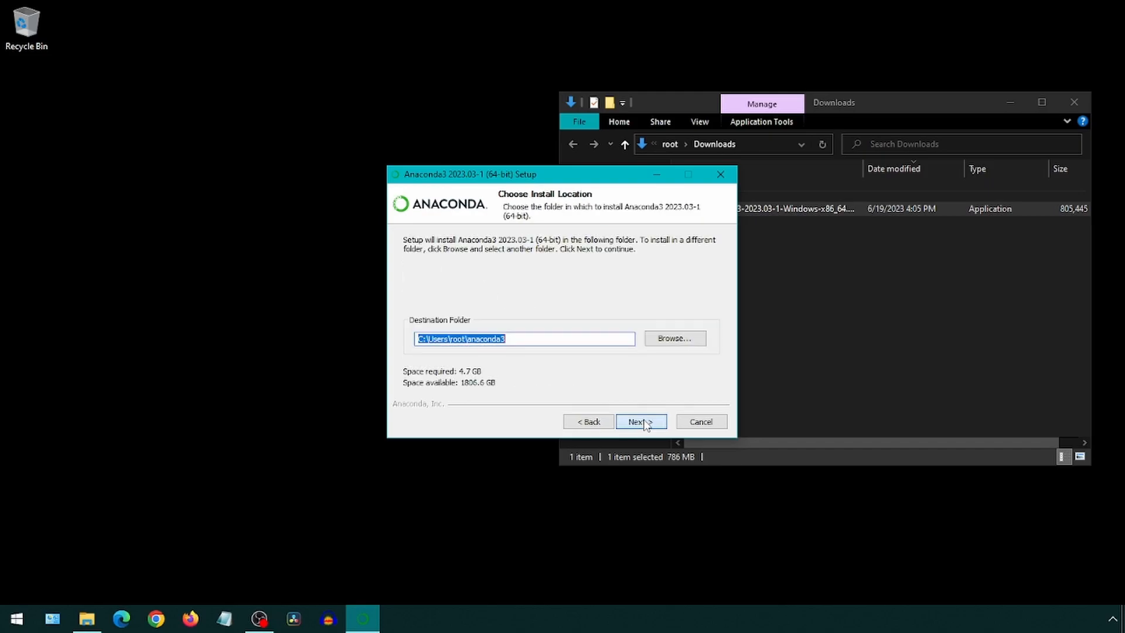
{"action": "left_click", "coordinate": [640, 422]}
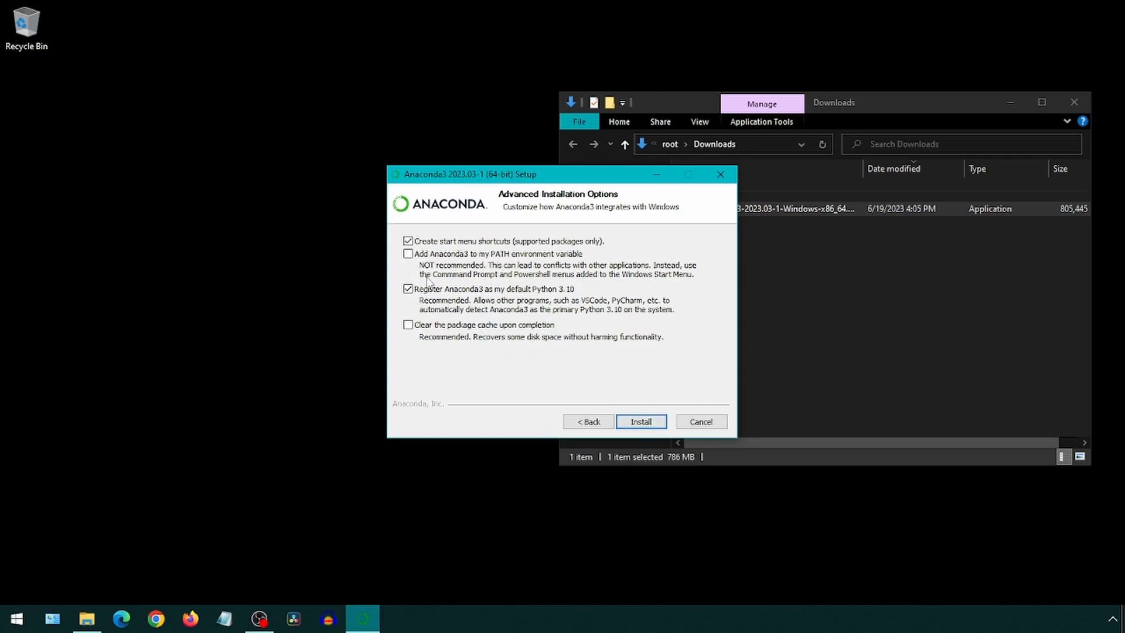
{"action": "mouse_move", "coordinate": [436, 301]}
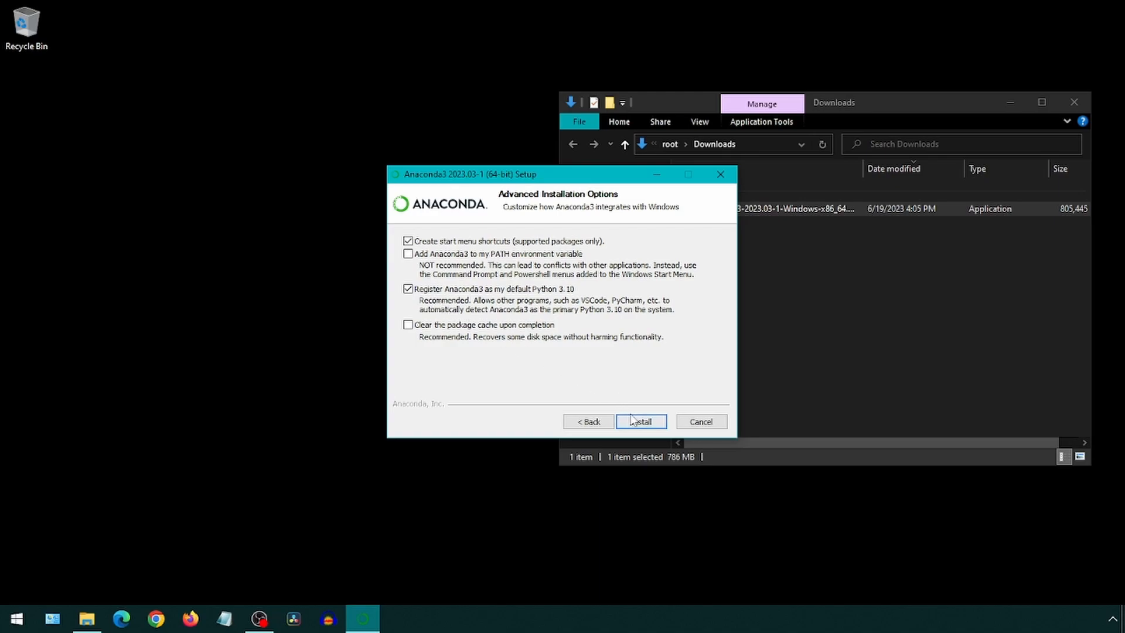
{"action": "left_click", "coordinate": [407, 324]}
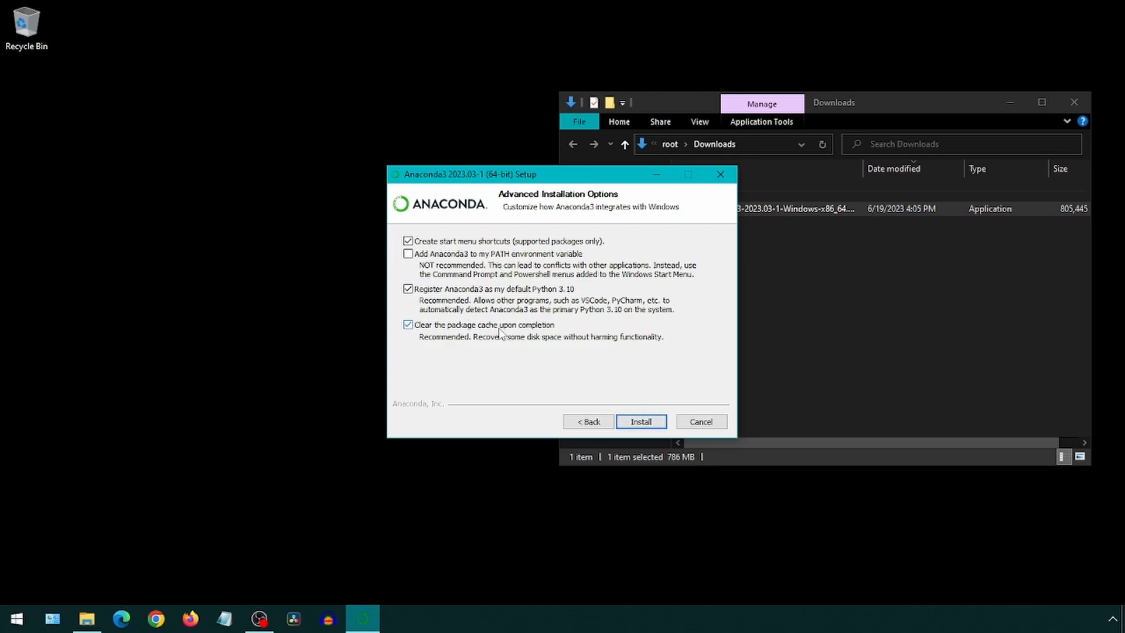
{"action": "left_click", "coordinate": [640, 421]}
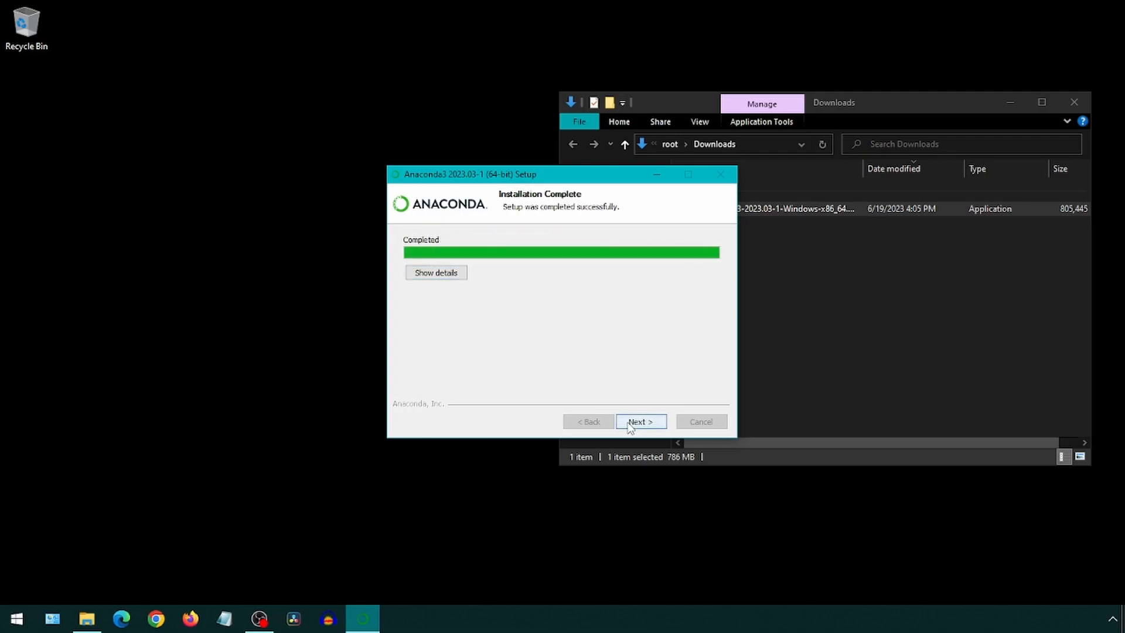
{"action": "left_click", "coordinate": [639, 421]}
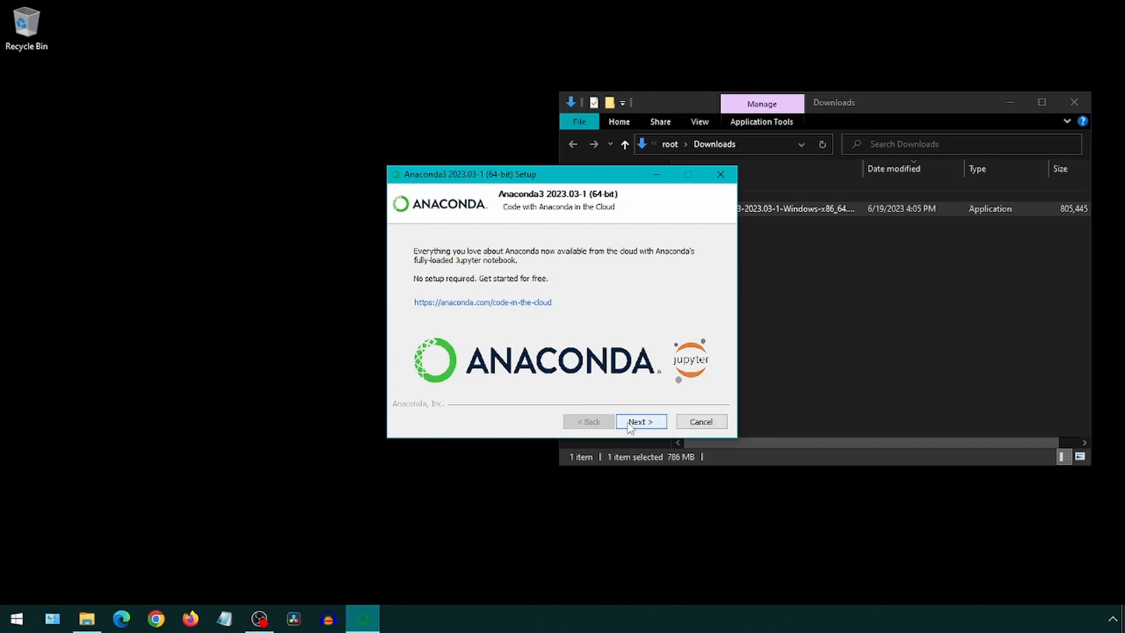
{"action": "left_click", "coordinate": [639, 421]}
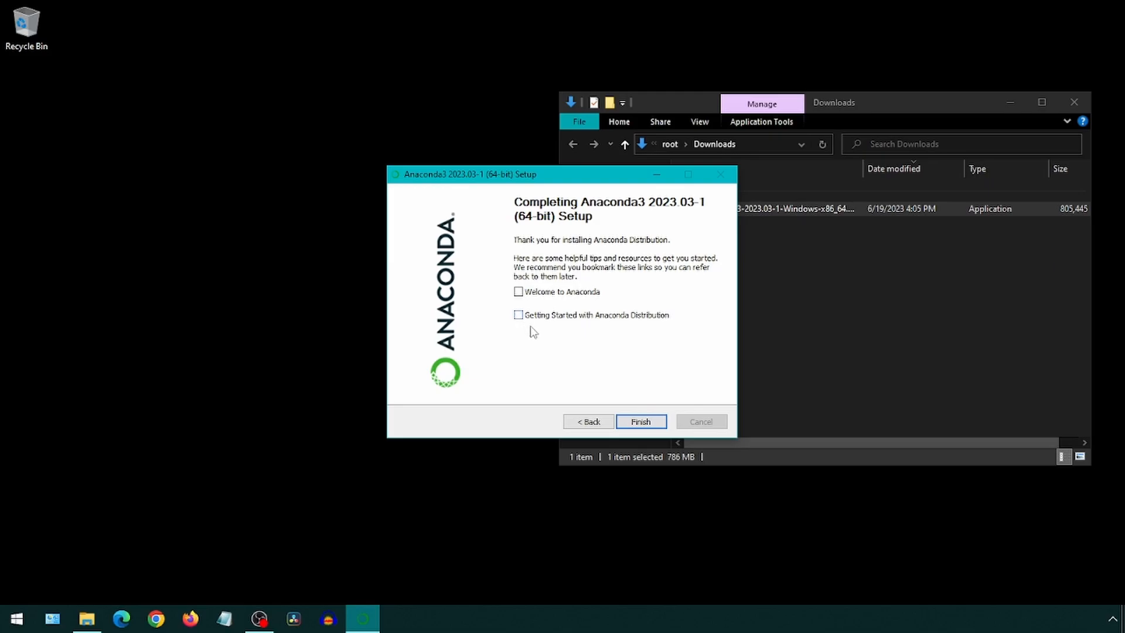
{"action": "left_click", "coordinate": [639, 421]}
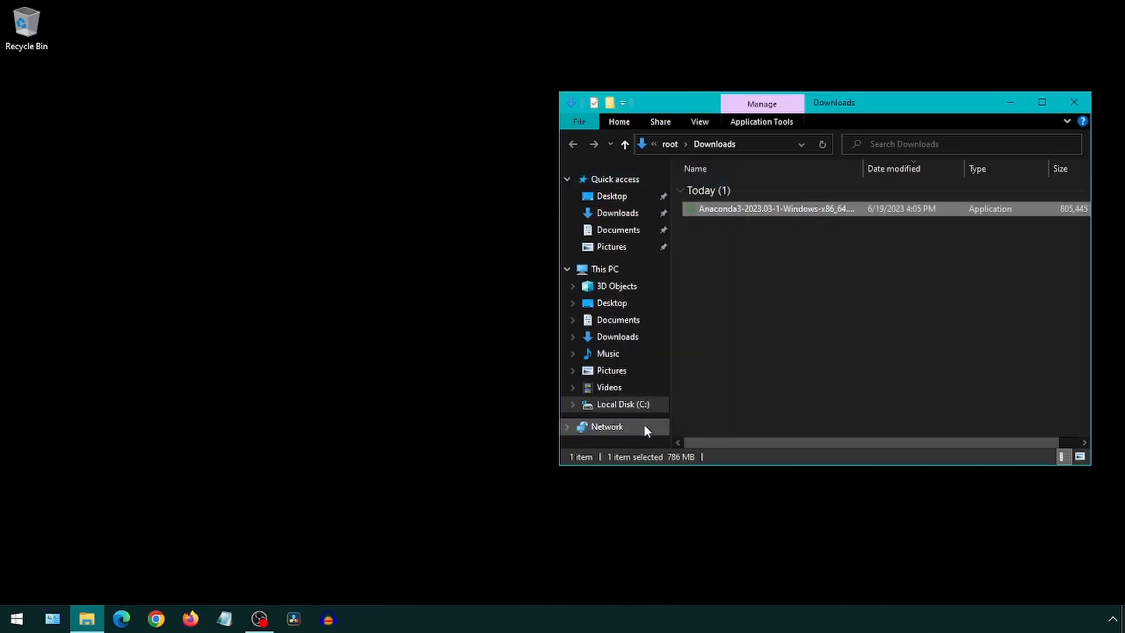
Download the 64-bit Git for Windows Setup from git-scm.com in Edge.
{"action": "left_click", "coordinate": [122, 617]}
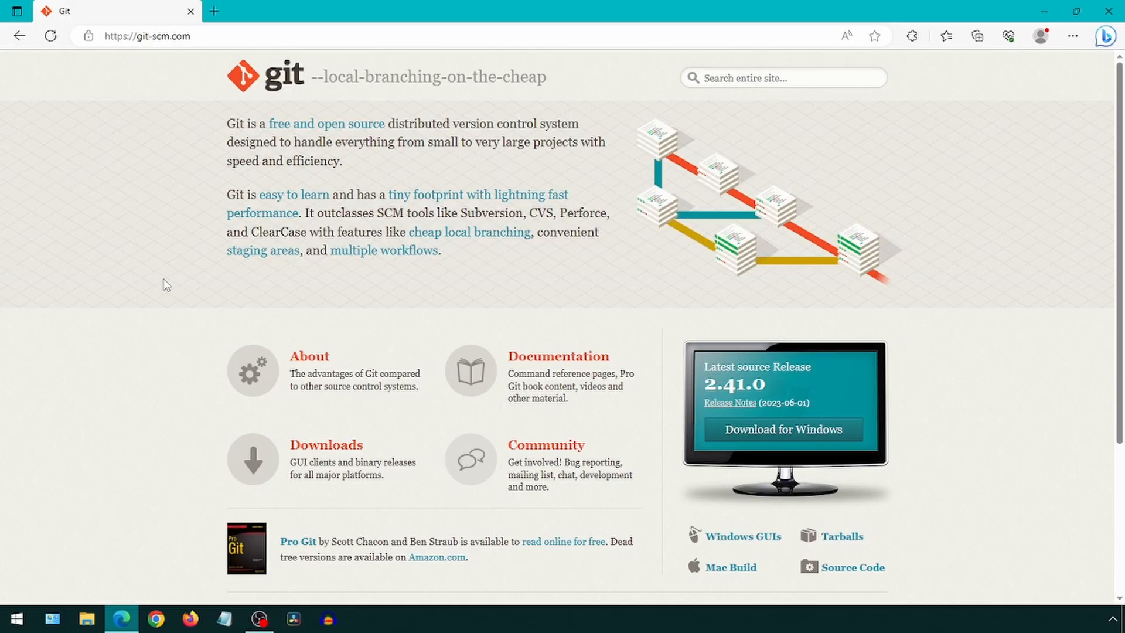
{"action": "mouse_move", "coordinate": [651, 418]}
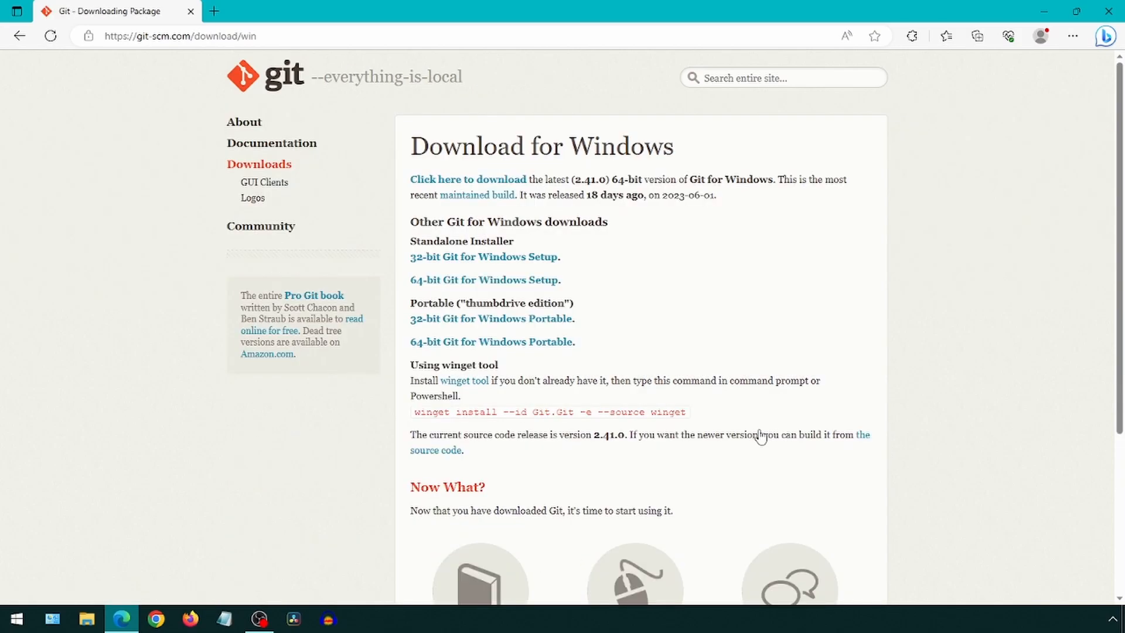
{"action": "mouse_move", "coordinate": [519, 279]}
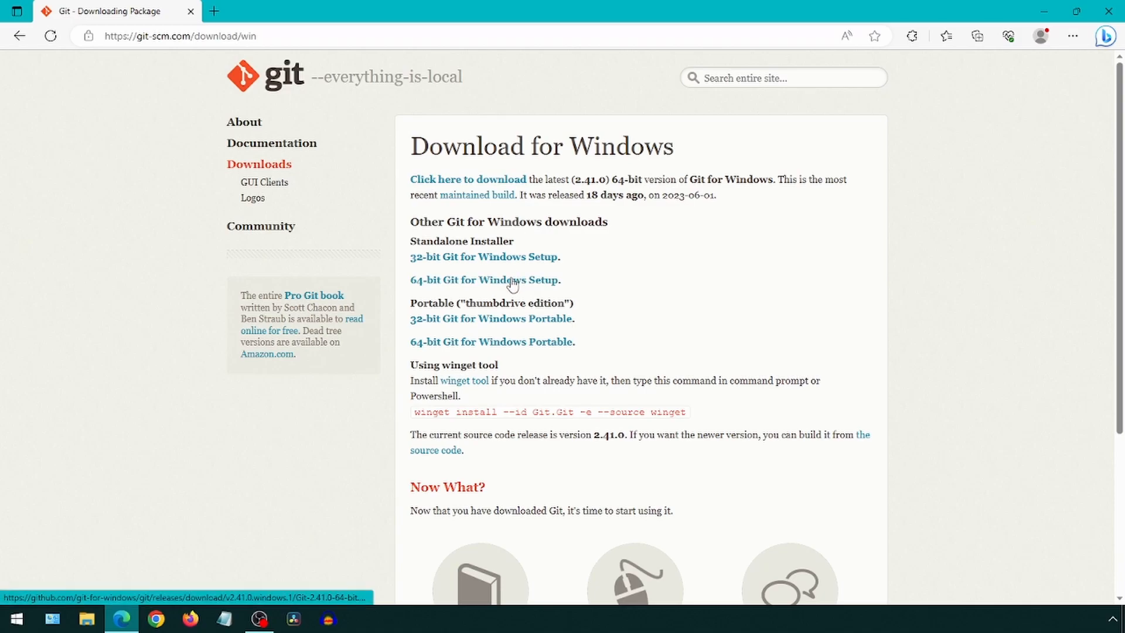
{"action": "left_click", "coordinate": [975, 36]}
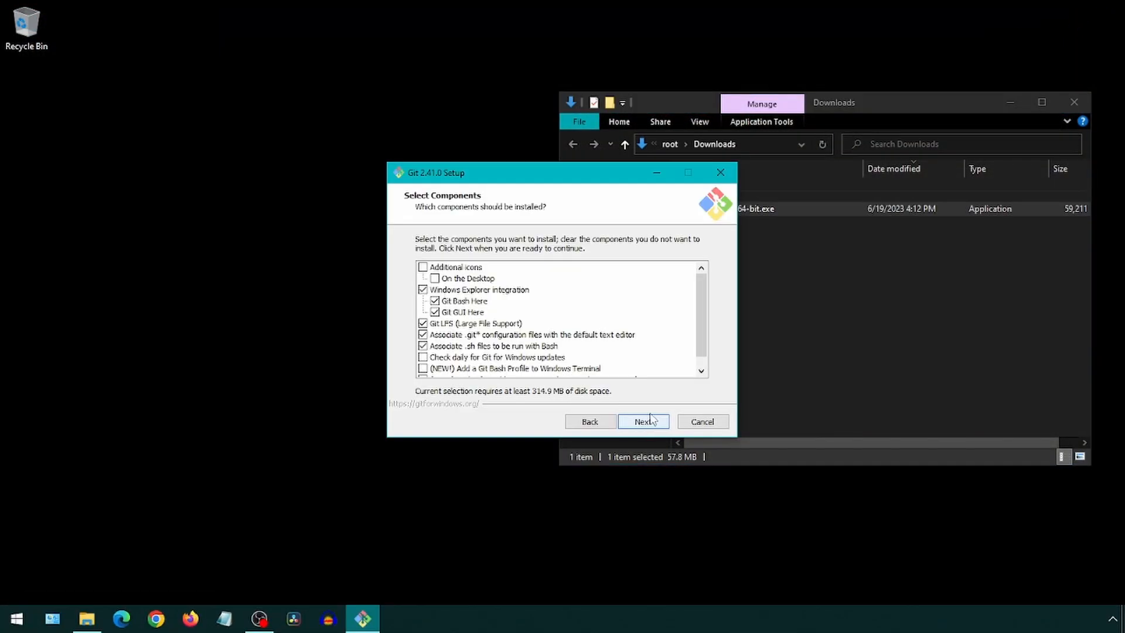
Accept Git's default components, Vim editor, OpenSSH, OpenSSL, line endings, MinTTY and pull behaviour.
{"action": "scroll", "scroll_direction": "down", "scroll_amount": 3}
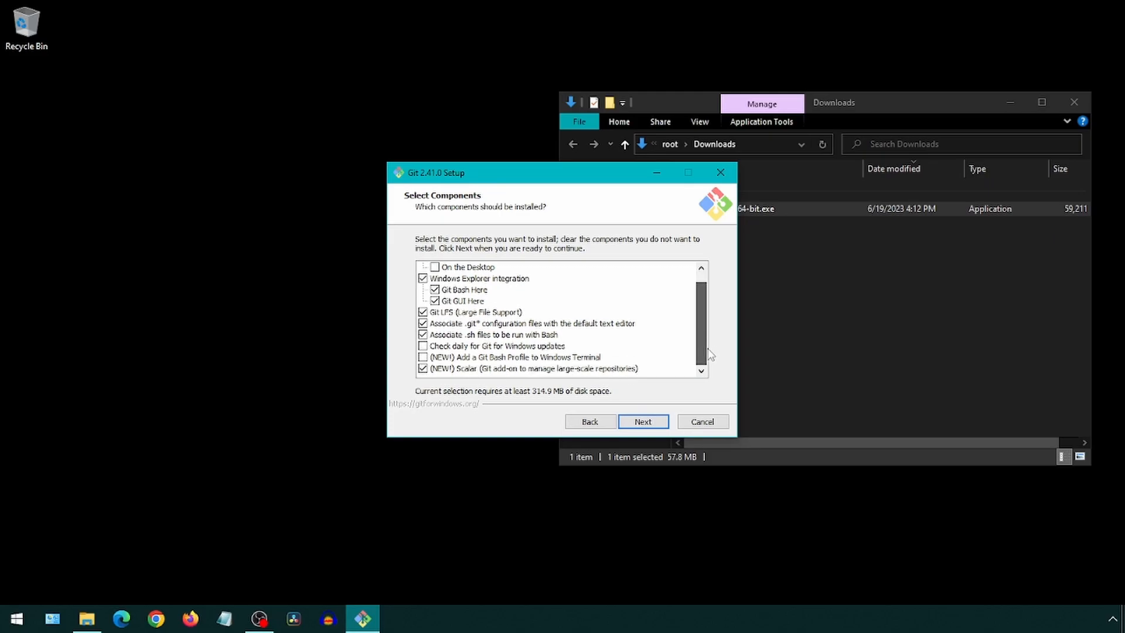
{"action": "left_click", "coordinate": [643, 421]}
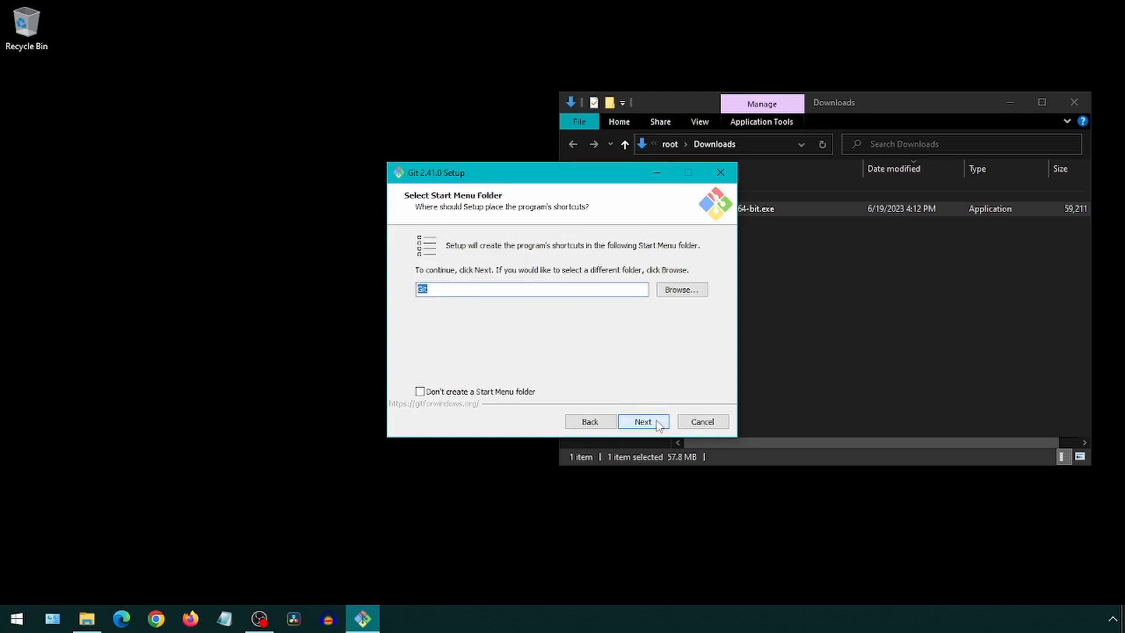
{"action": "left_click", "coordinate": [642, 421]}
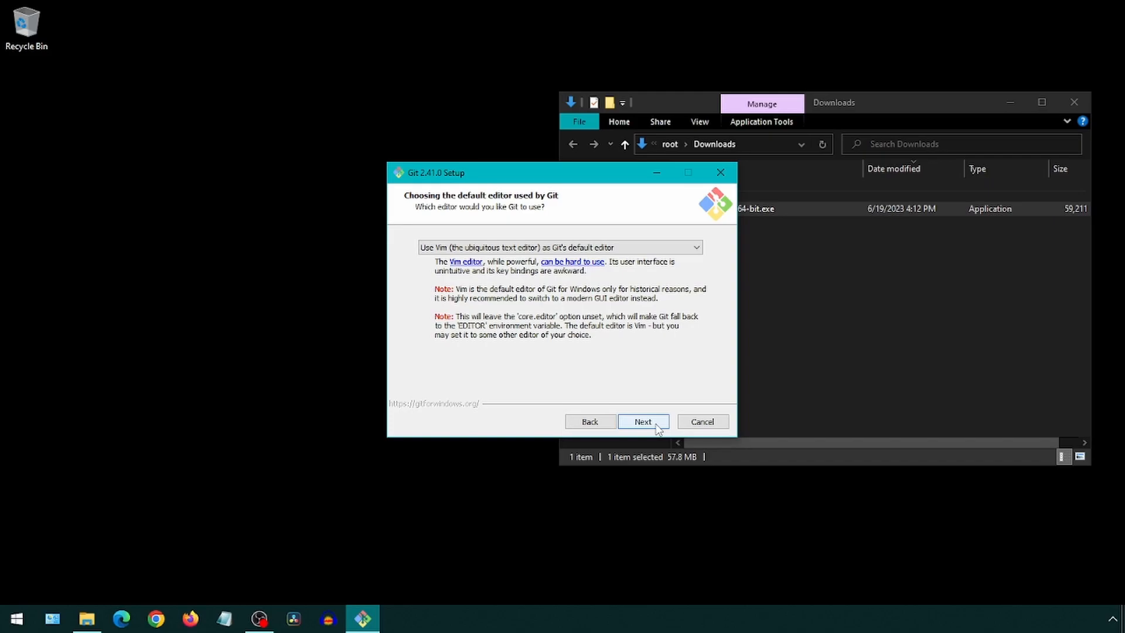
{"action": "left_click", "coordinate": [642, 421]}
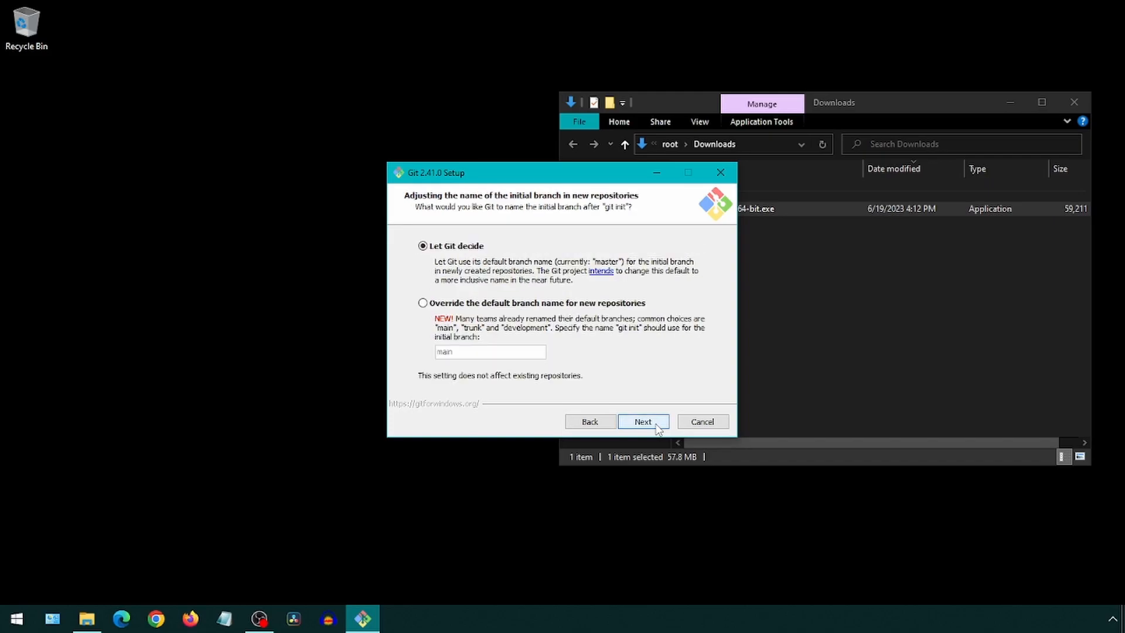
{"action": "left_click", "coordinate": [642, 421]}
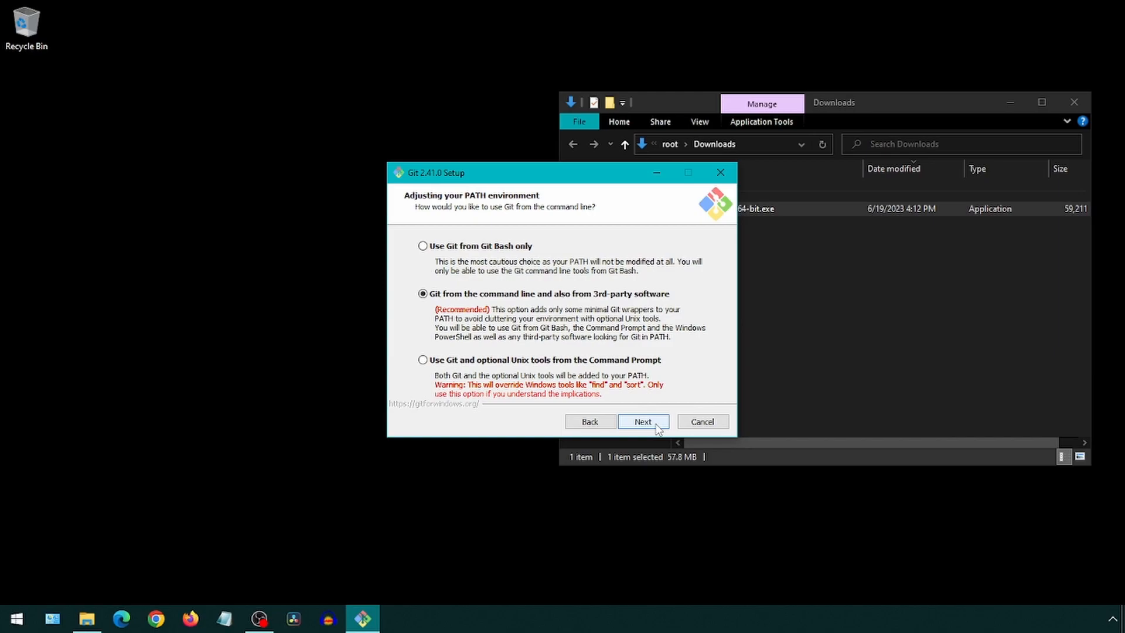
{"action": "left_click", "coordinate": [642, 421]}
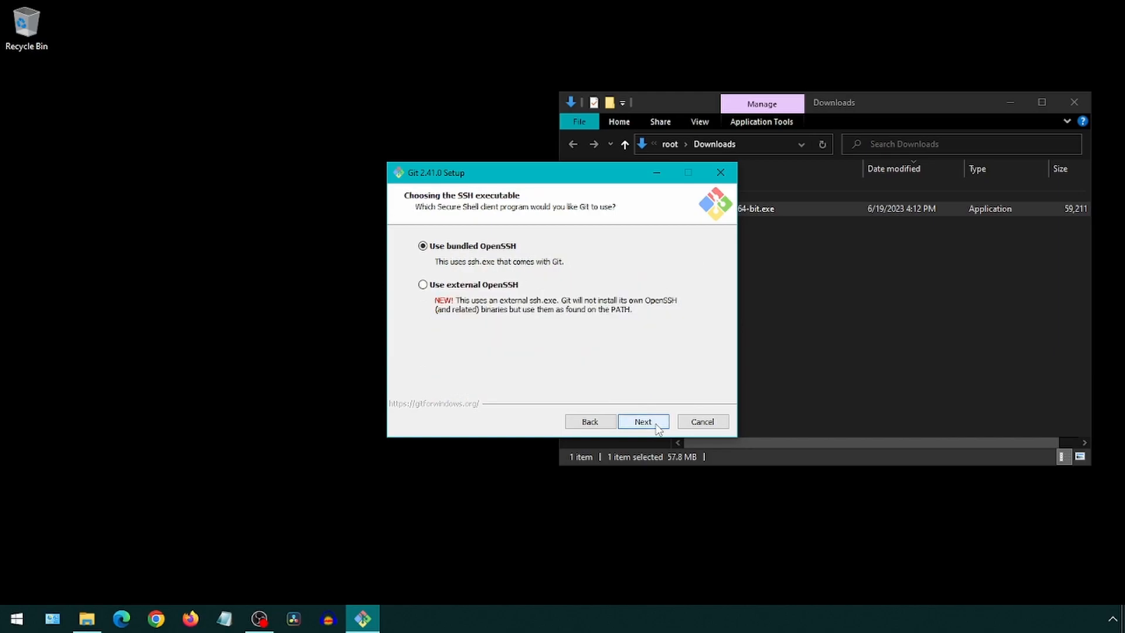
{"action": "left_click", "coordinate": [642, 421]}
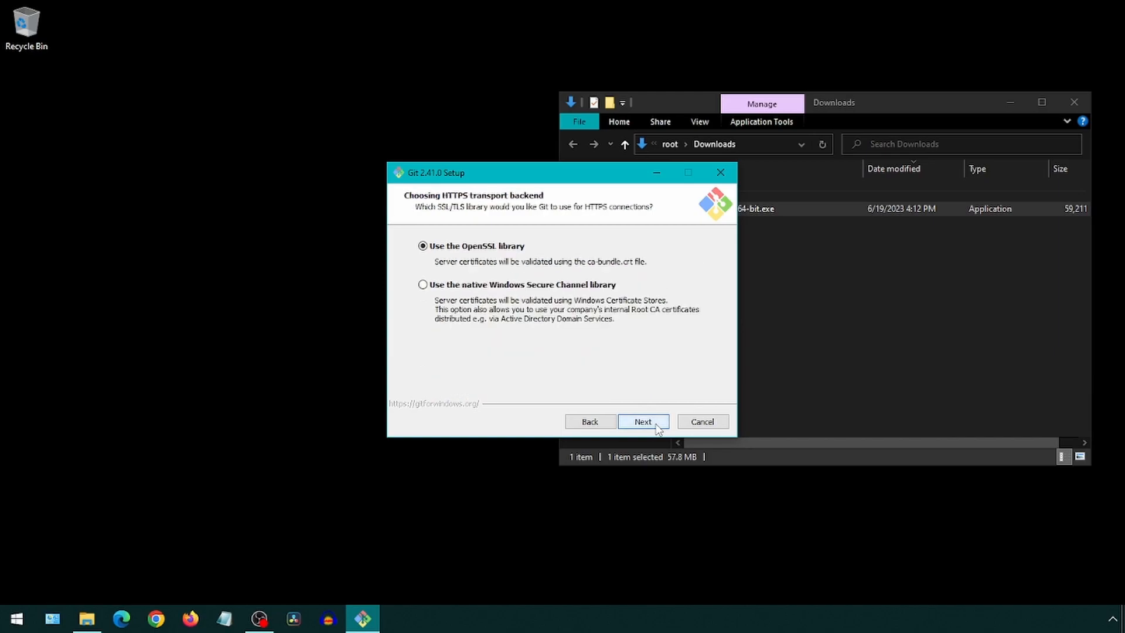
{"action": "left_click", "coordinate": [642, 421]}
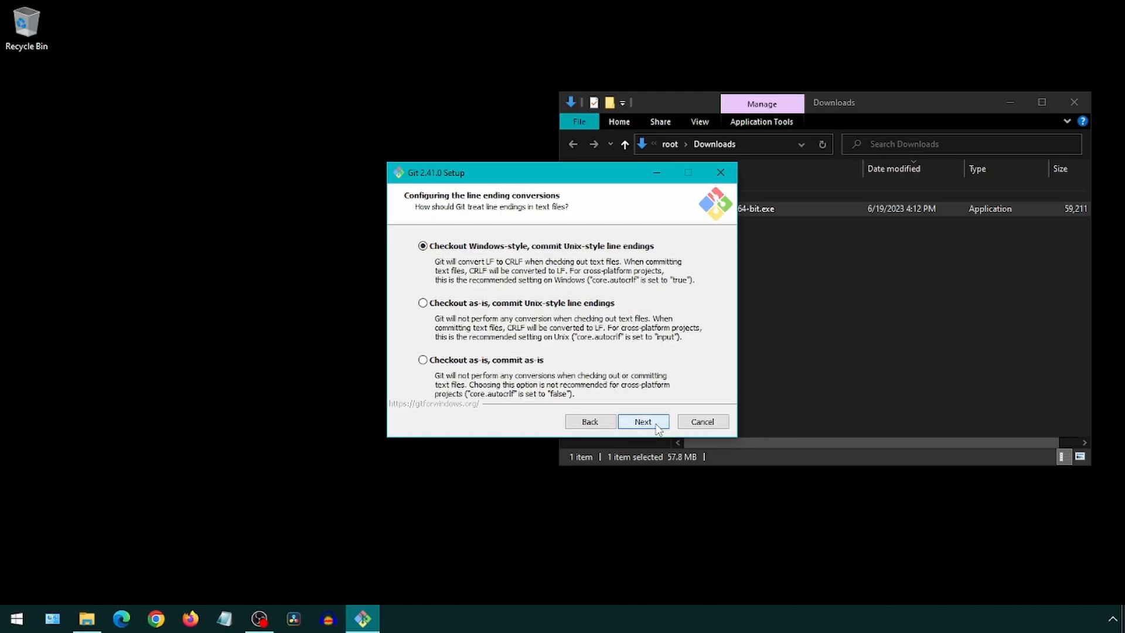
{"action": "left_click", "coordinate": [642, 421]}
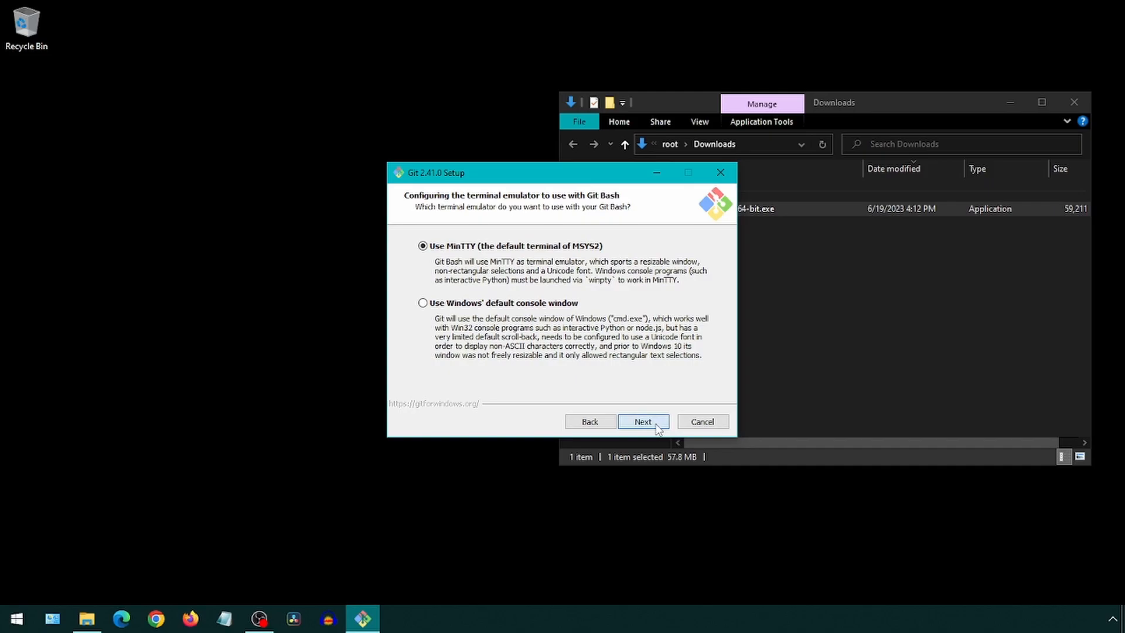
{"action": "left_click", "coordinate": [642, 421]}
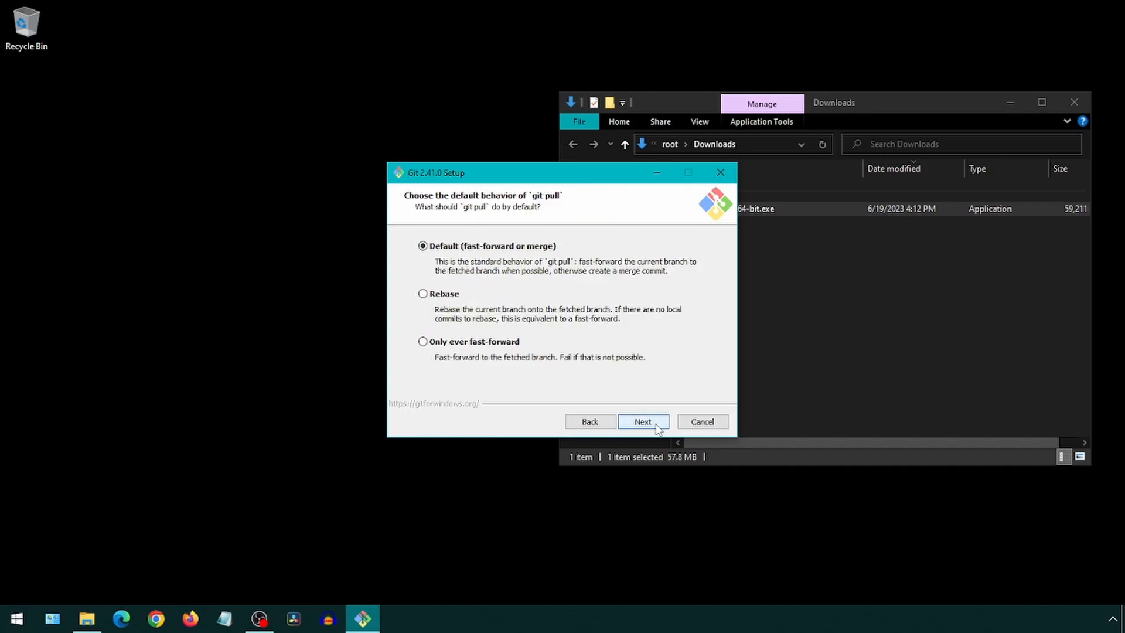
{"action": "left_click", "coordinate": [642, 421]}
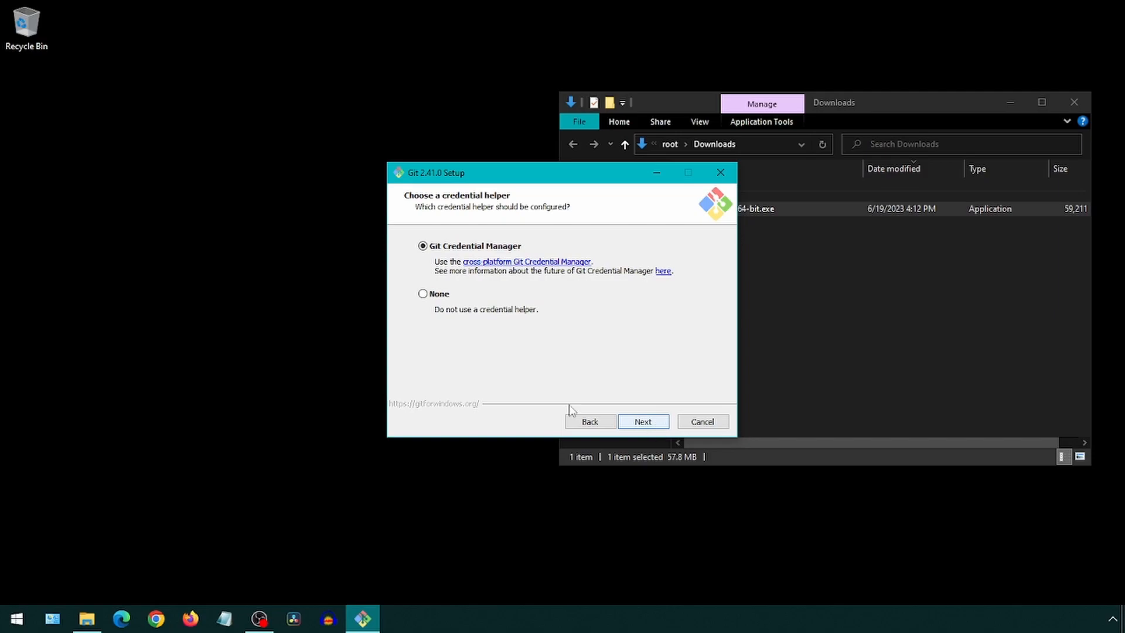
Choose no credential helper, keep file system caching, install Git 2.41.0 and finish.
{"action": "left_click", "coordinate": [423, 293]}
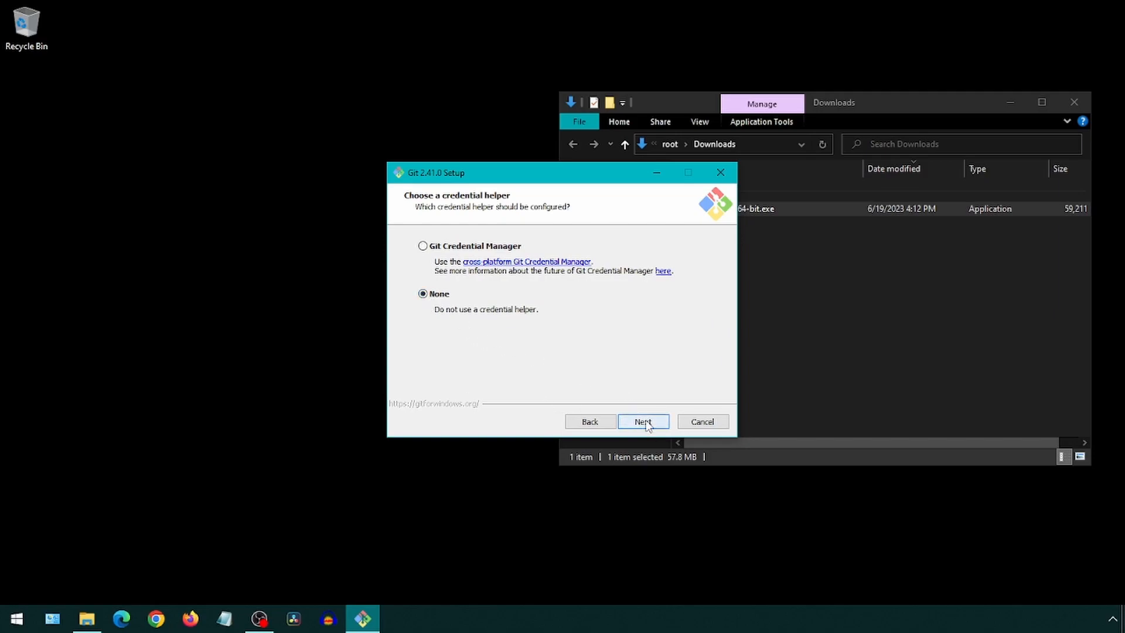
{"action": "left_click", "coordinate": [642, 421]}
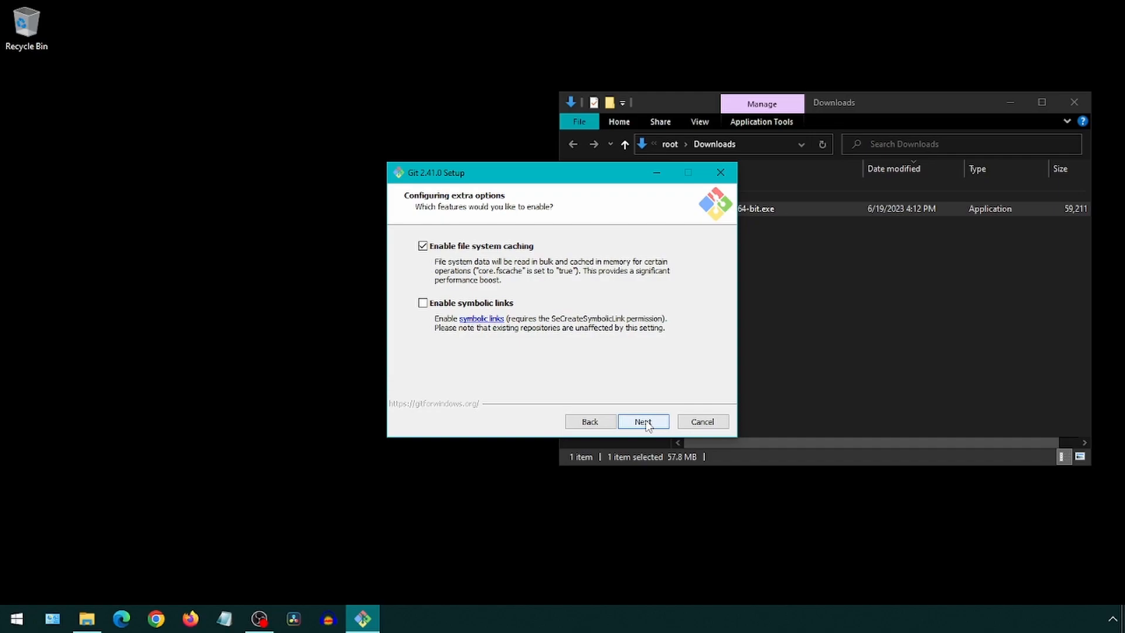
{"action": "left_click", "coordinate": [642, 421]}
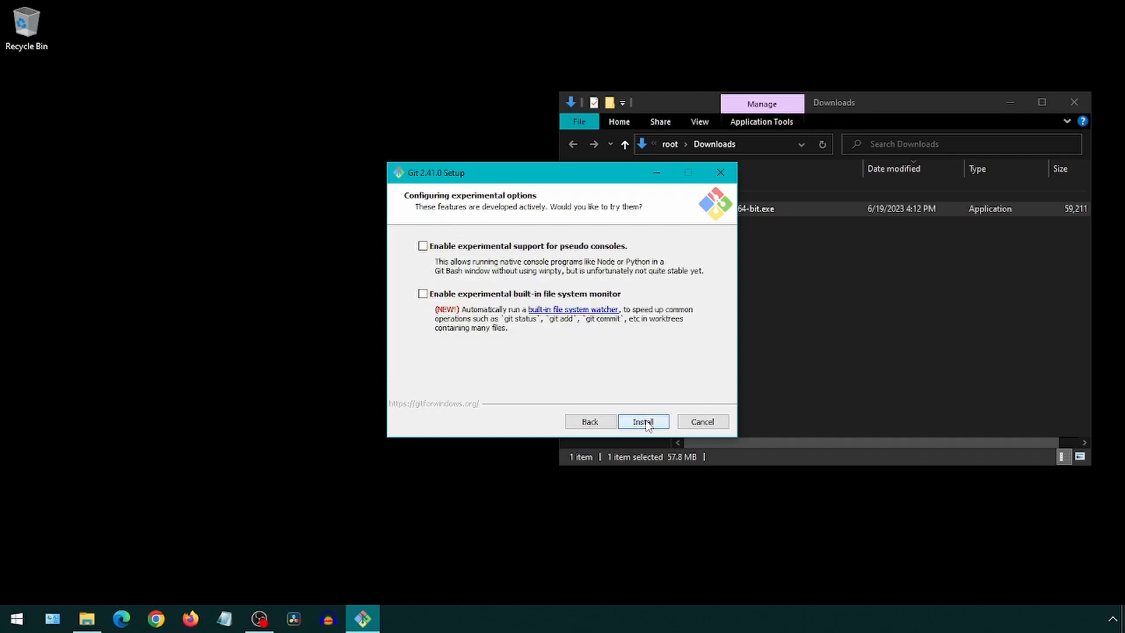
{"action": "left_click", "coordinate": [642, 421]}
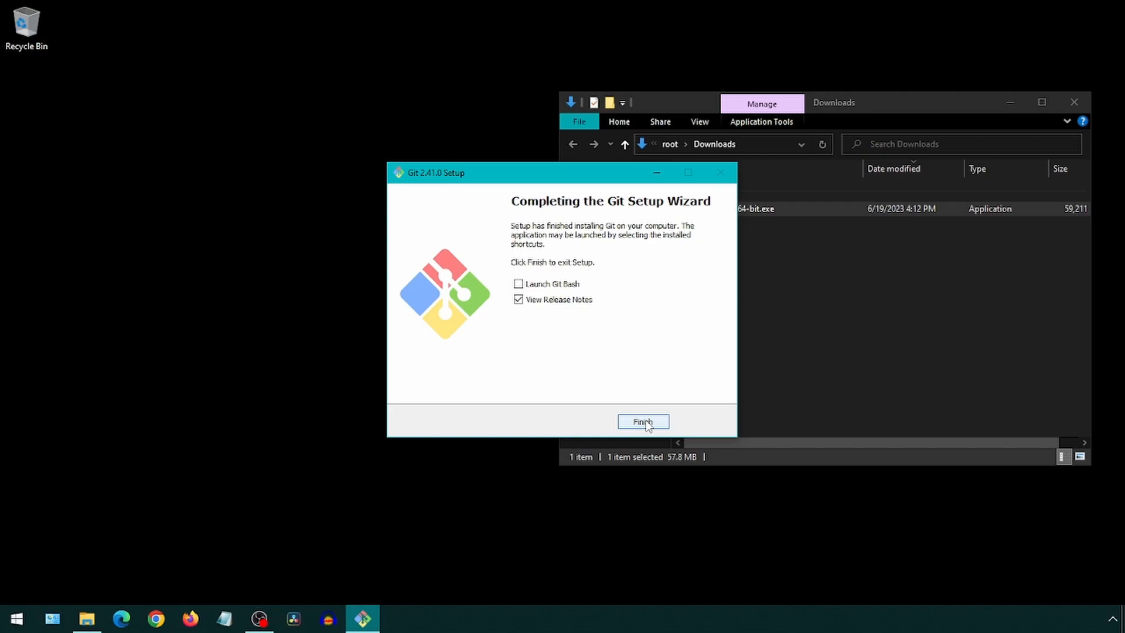
{"action": "left_click", "coordinate": [518, 300]}
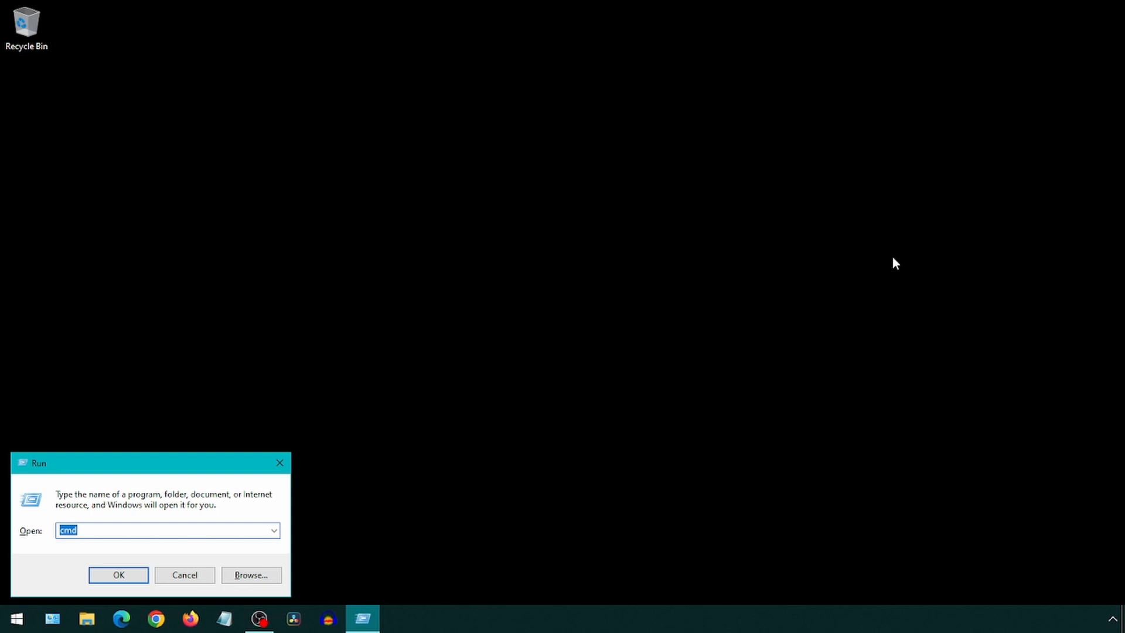
Confirm in Command Prompt that git -v reports 2.41.0.windows.1, then close it.
{"action": "left_click", "coordinate": [118, 574]}
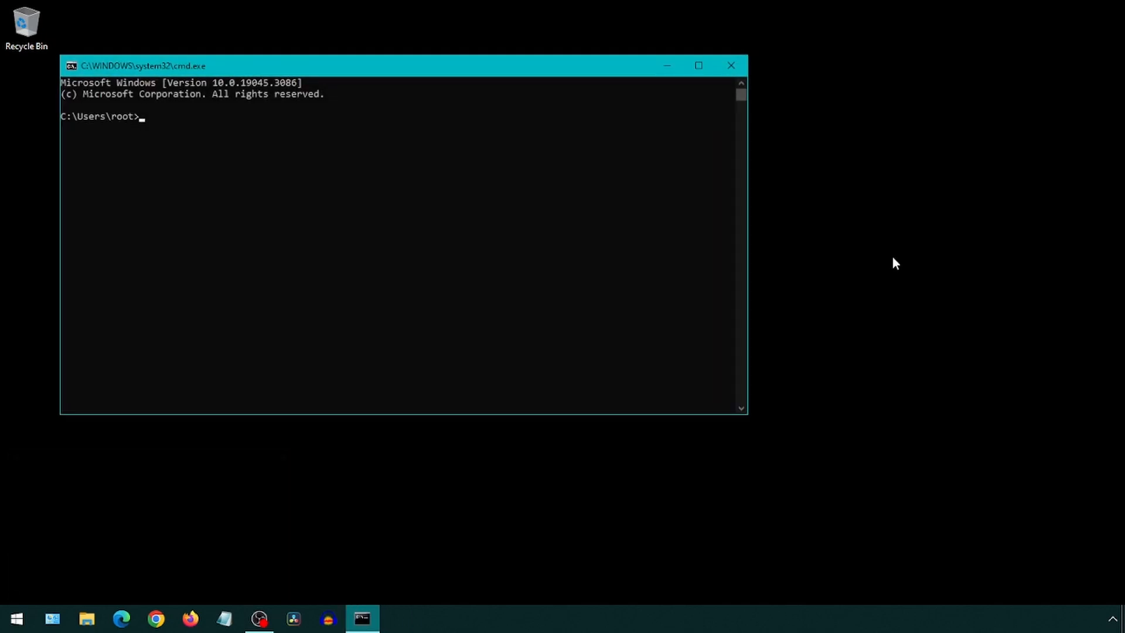
{"action": "type", "text": "git -v"}
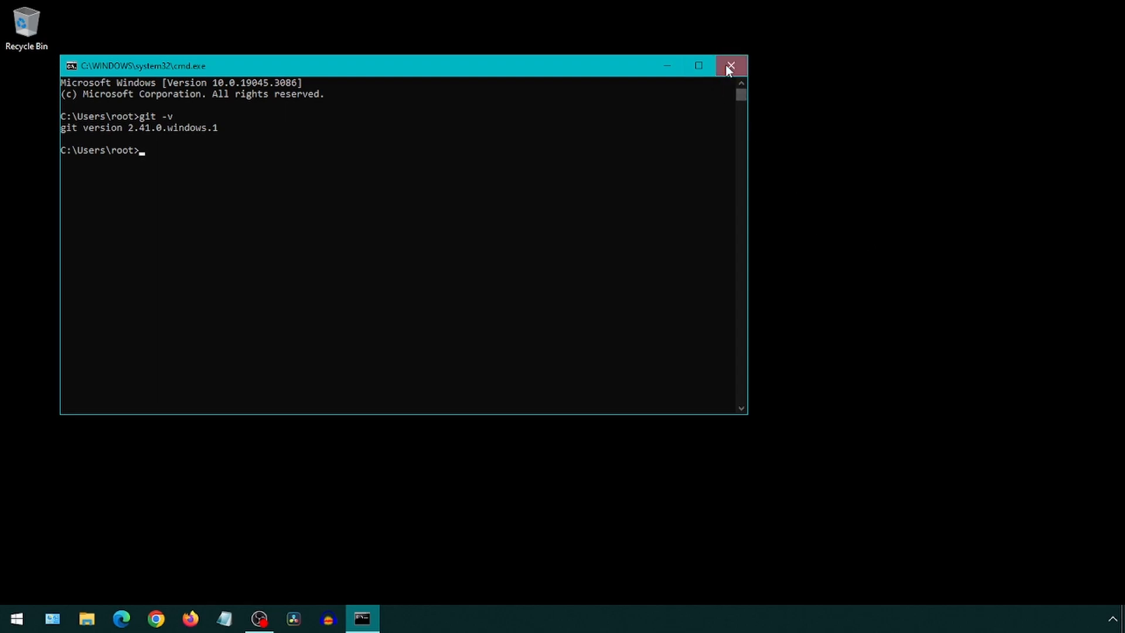
{"action": "left_click", "coordinate": [14, 617]}
{"action": "type", "text": "anaco"}
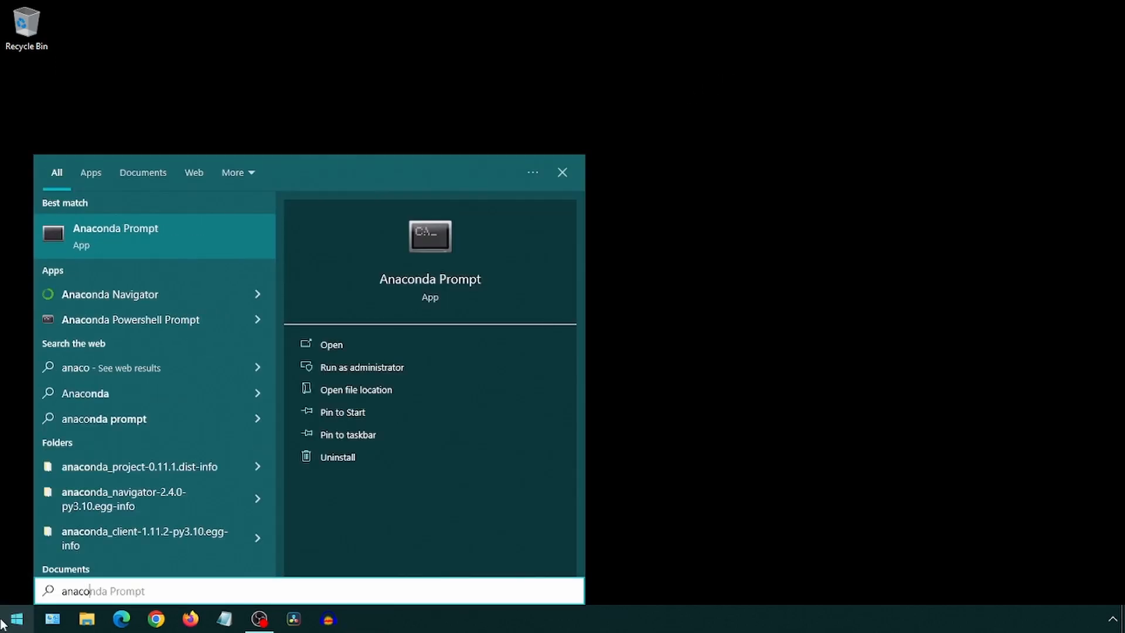
Pin Anaconda Prompt to the taskbar from the Start menu.
{"action": "right_click", "coordinate": [115, 236]}
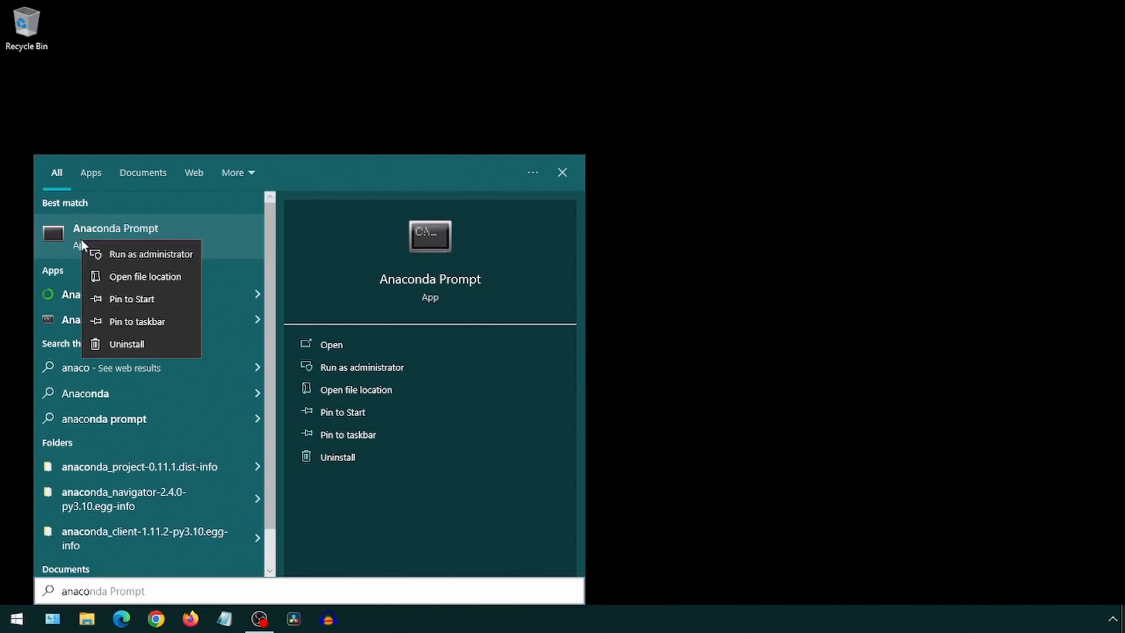
{"action": "left_click", "coordinate": [137, 321]}
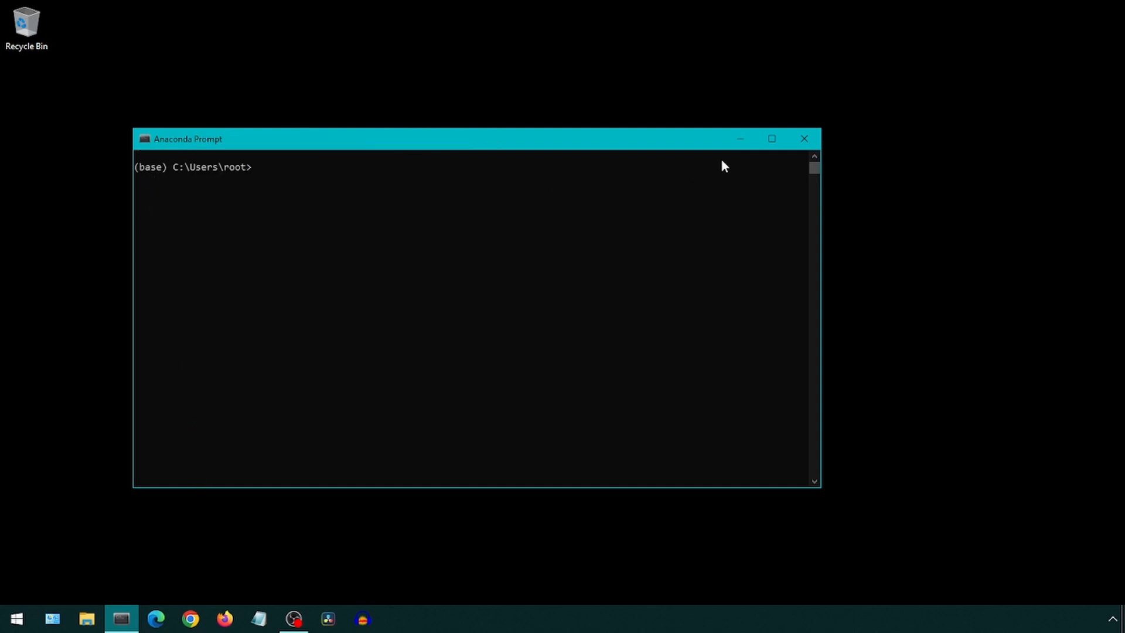
{"action": "left_click", "coordinate": [803, 138]}
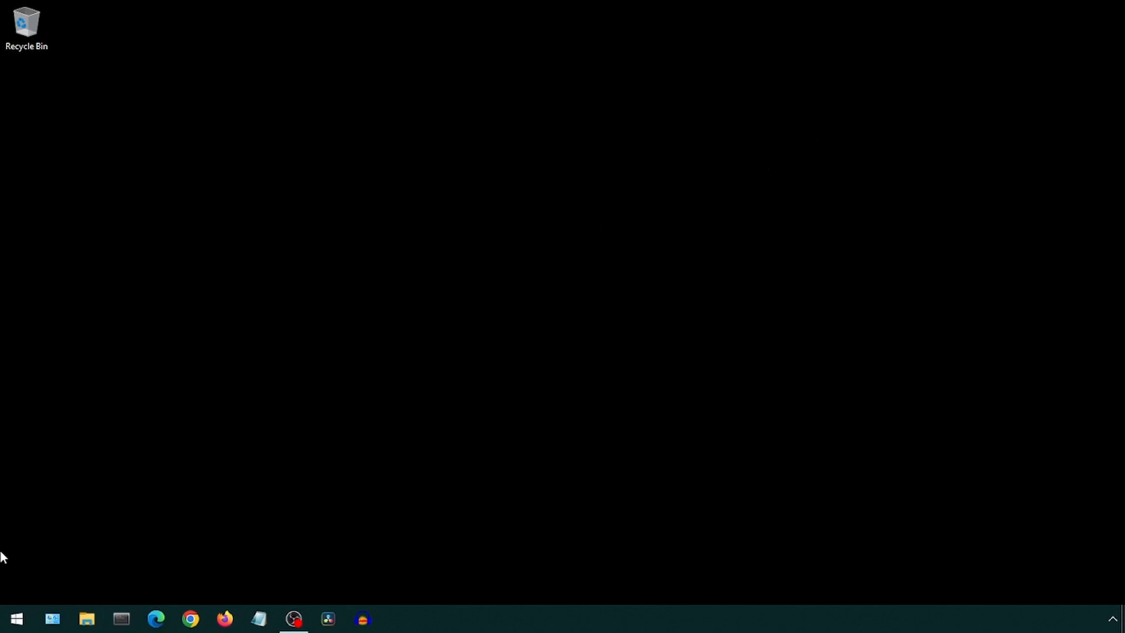
Pin Spyder to the taskbar, launch it and dismiss the welcome message.
{"action": "left_click", "coordinate": [16, 618]}
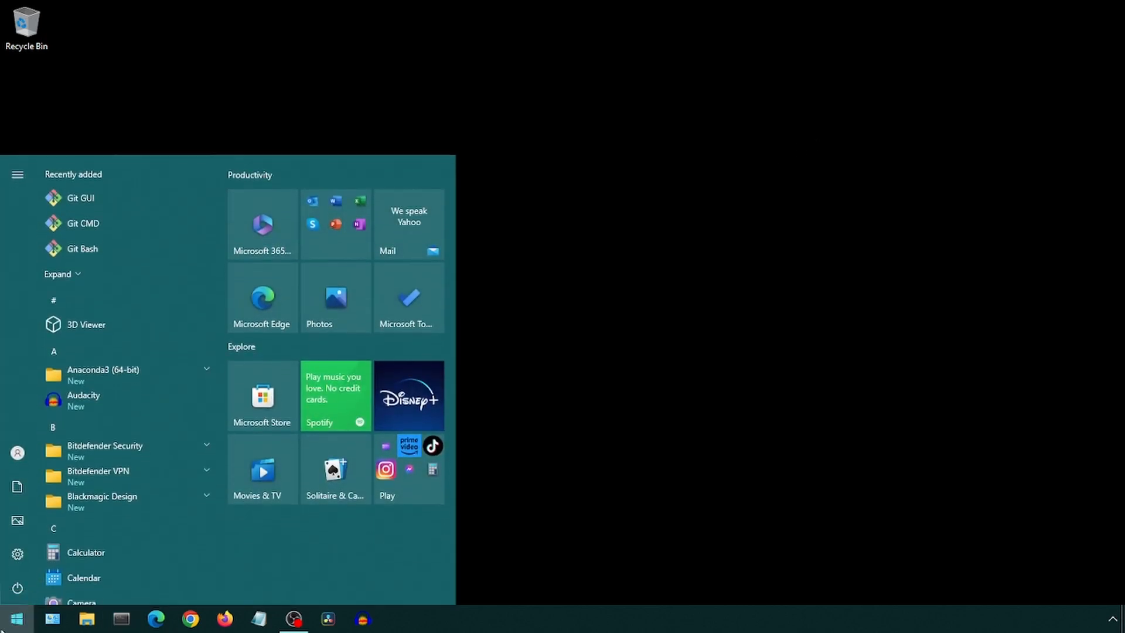
{"action": "type", "text": "spyder"}
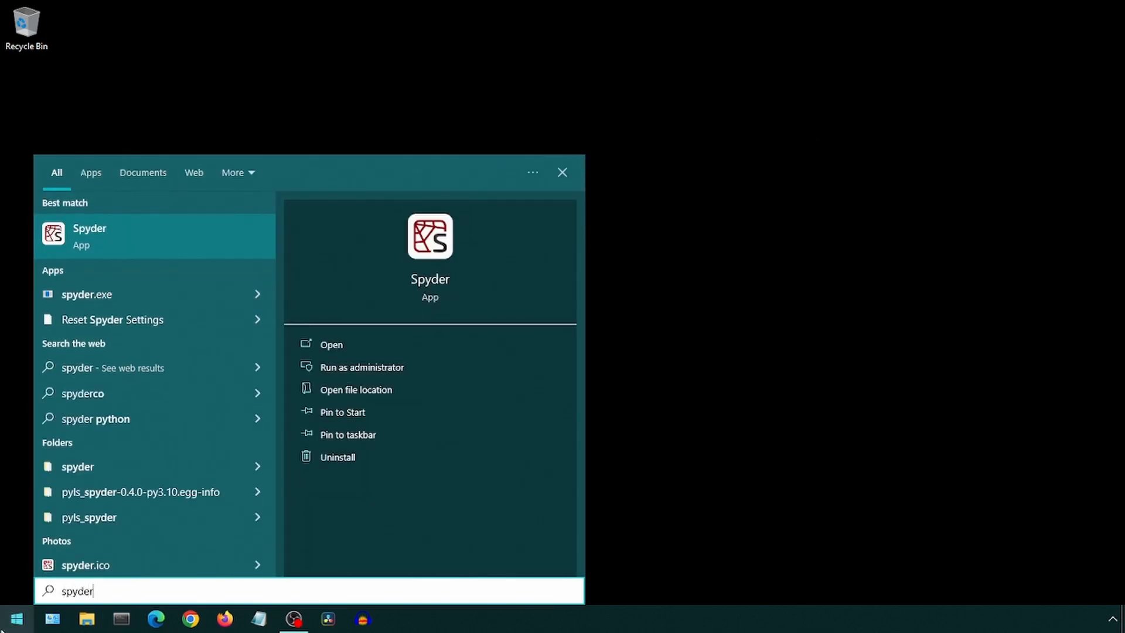
{"action": "right_click", "coordinate": [89, 235]}
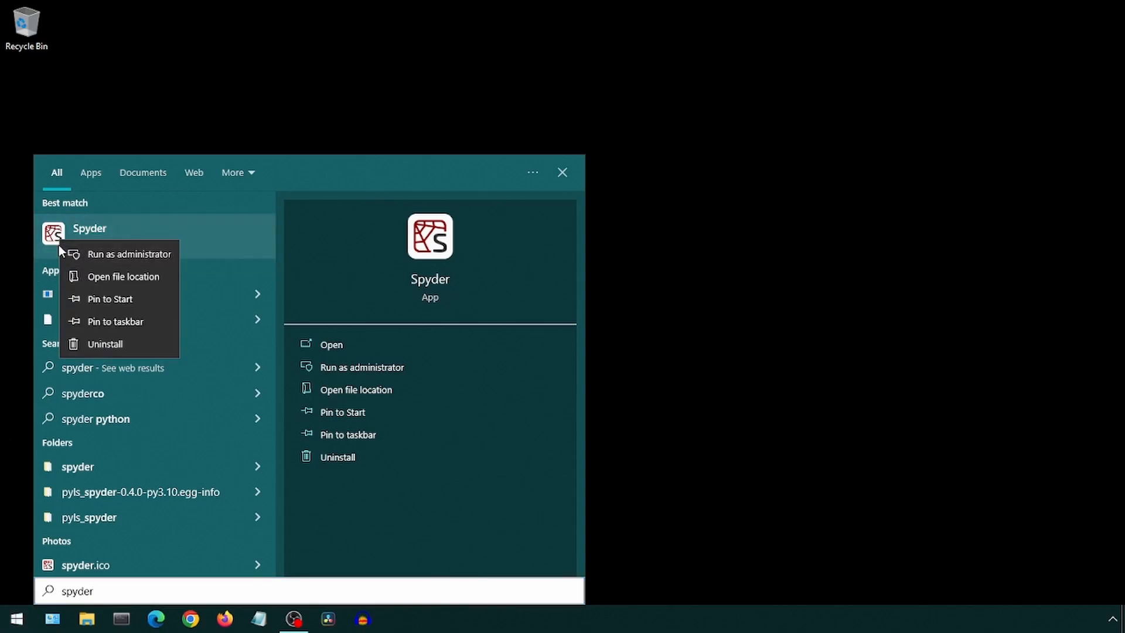
{"action": "left_click", "coordinate": [115, 320]}
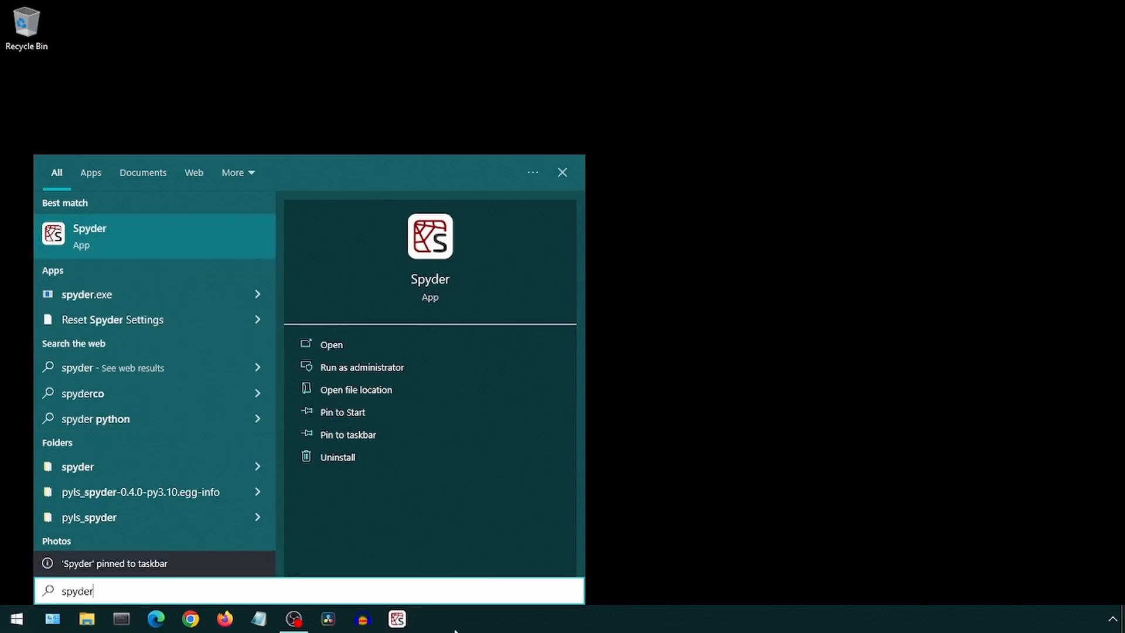
{"action": "left_click", "coordinate": [89, 236]}
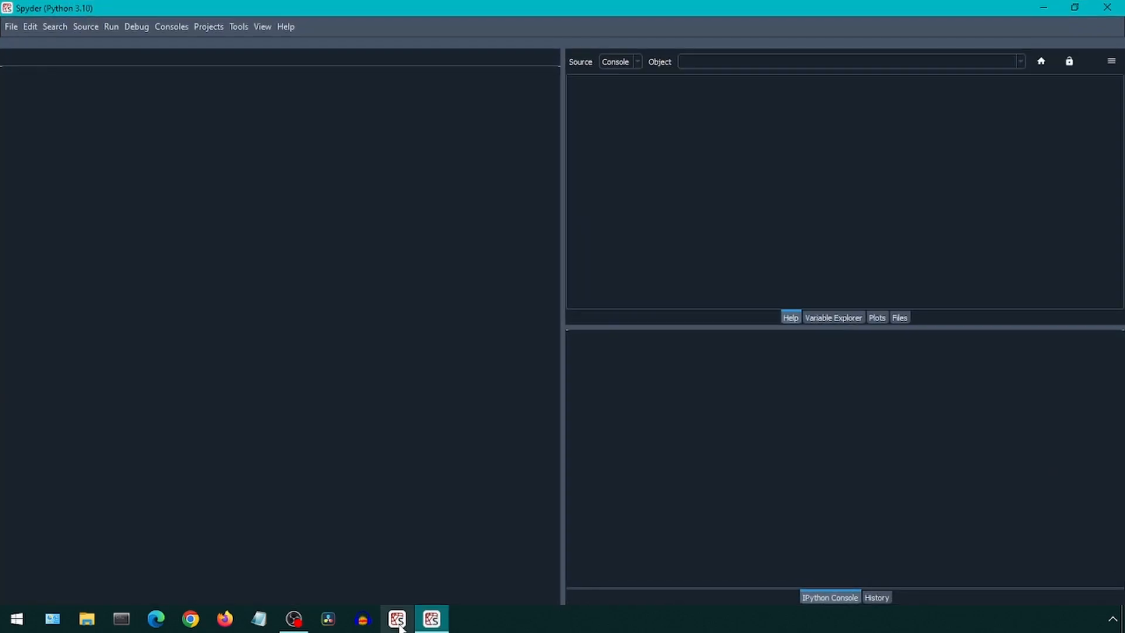
{"action": "left_click", "coordinate": [396, 618]}
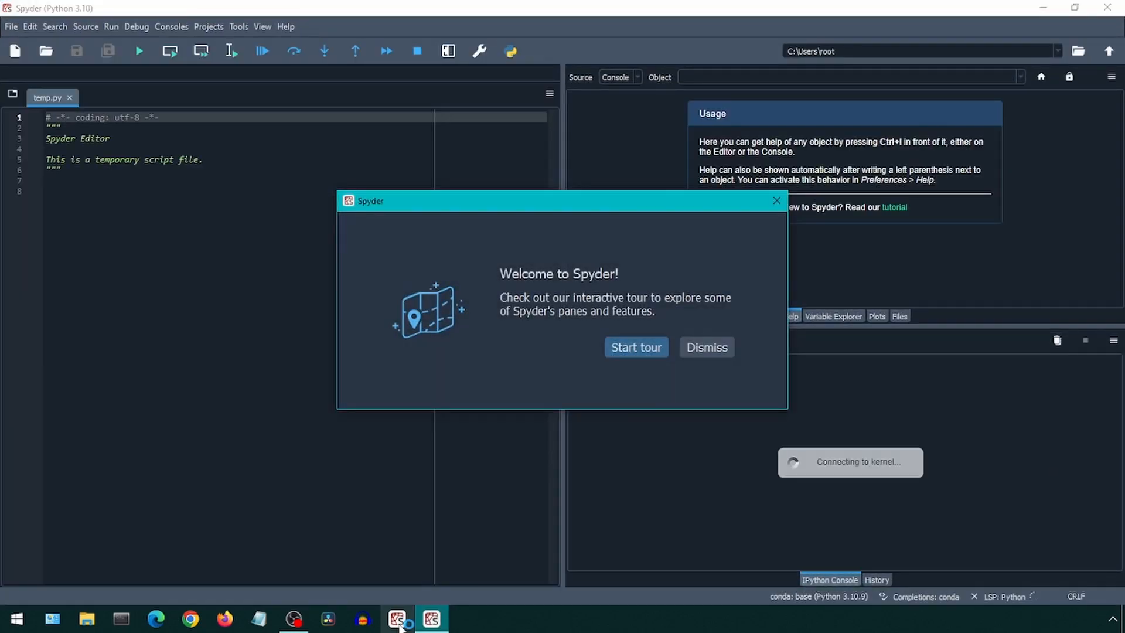
{"action": "left_click", "coordinate": [705, 347]}
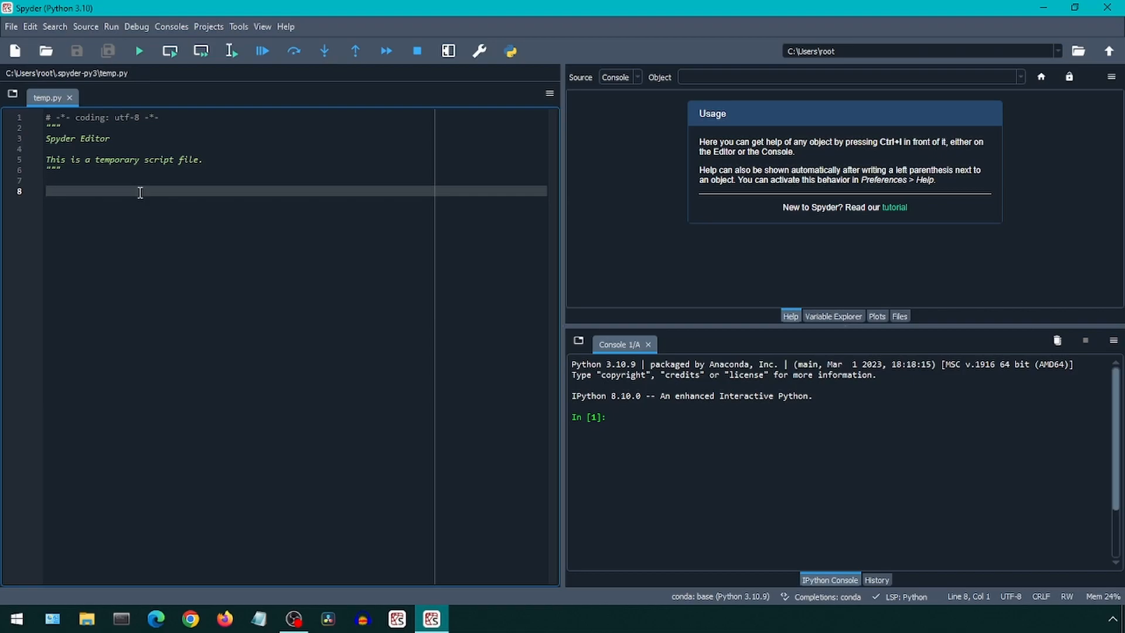
Download the FFmpeg 6.0 full build archive from gyan.dev via ffmpeg.org's Windows builds.
{"action": "left_click", "coordinate": [153, 619]}
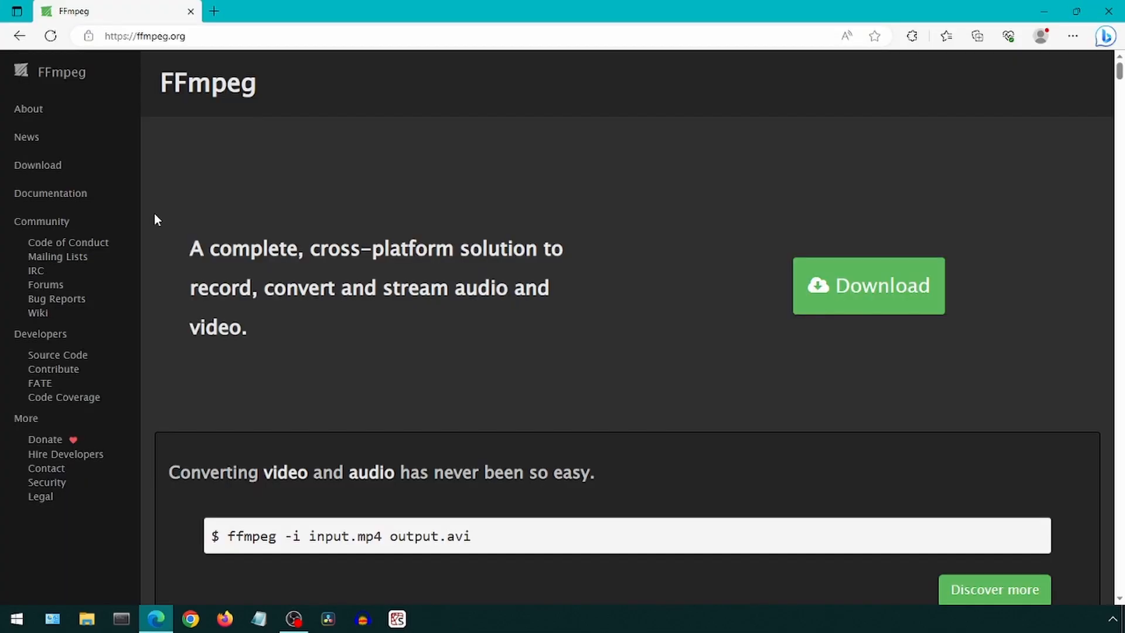
{"action": "left_click", "coordinate": [866, 285]}
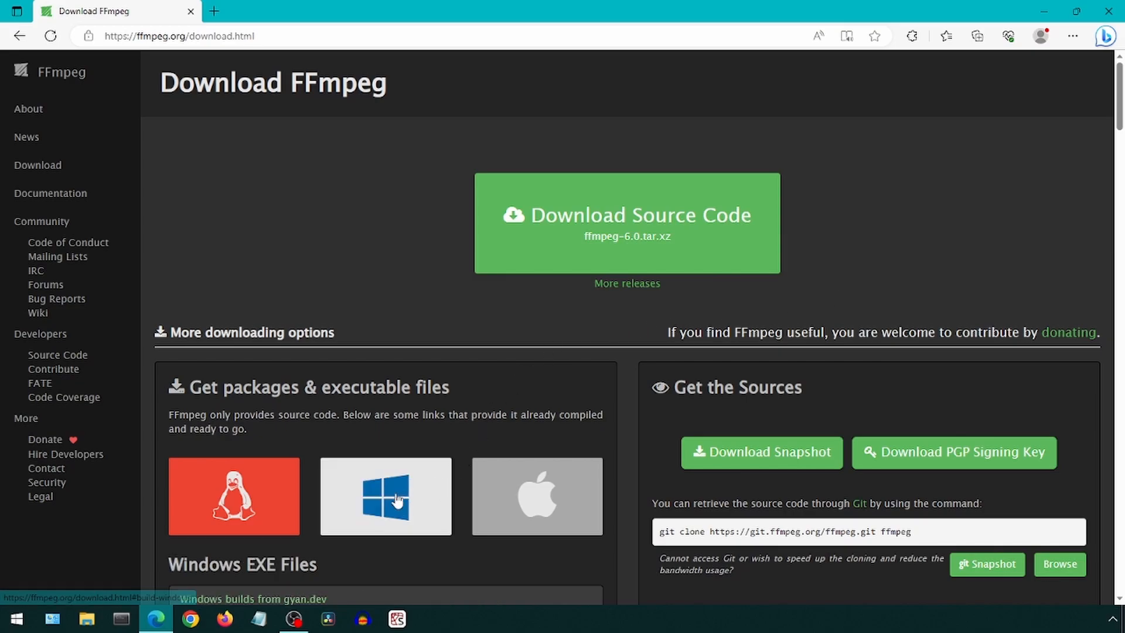
{"action": "left_click", "coordinate": [385, 496]}
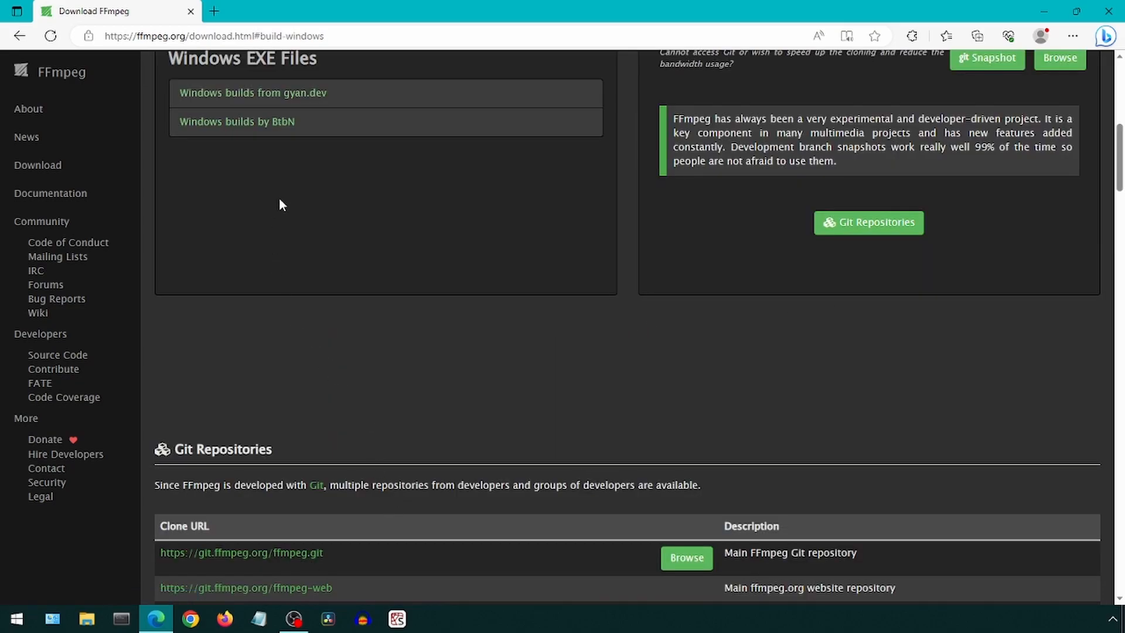
{"action": "mouse_move", "coordinate": [285, 97]}
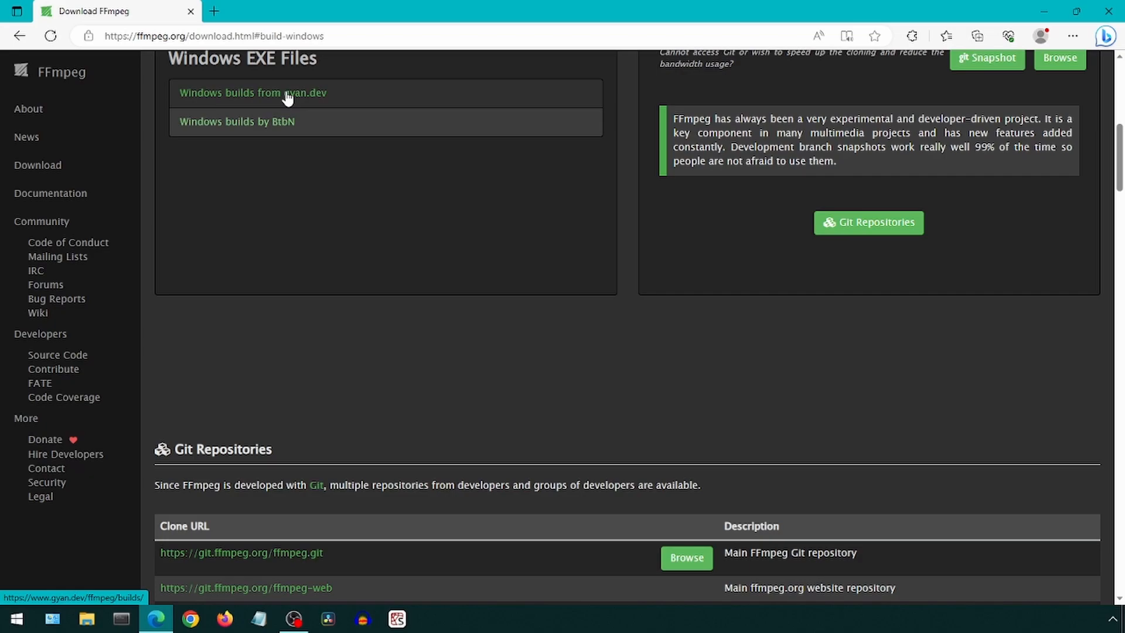
{"action": "left_click", "coordinate": [252, 92]}
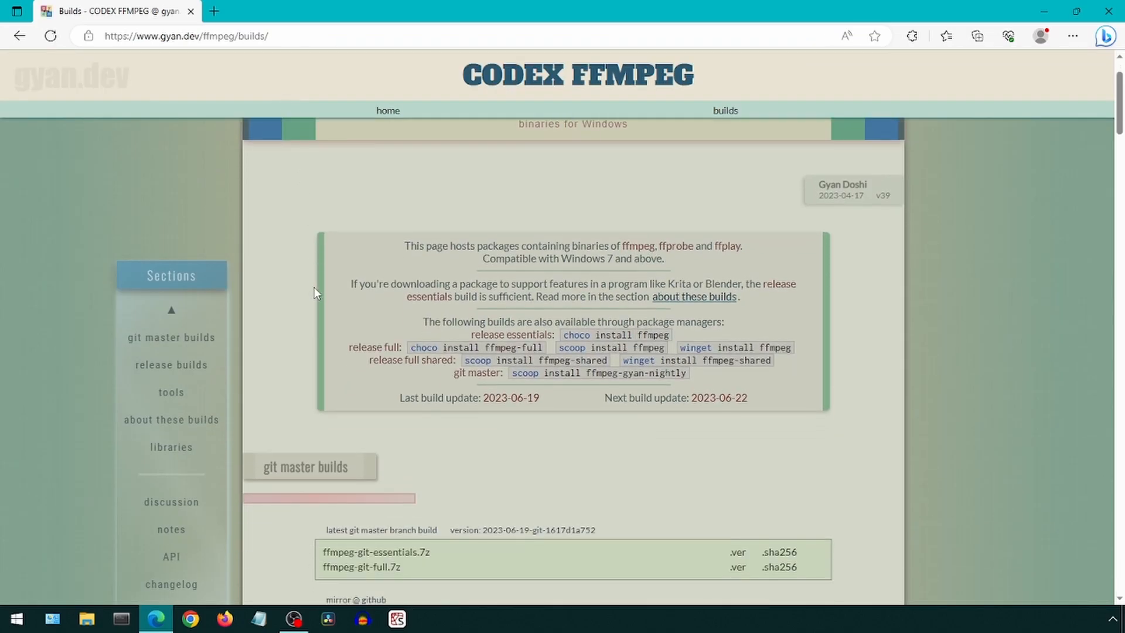
{"action": "scroll", "scroll_direction": "down", "scroll_amount": 3}
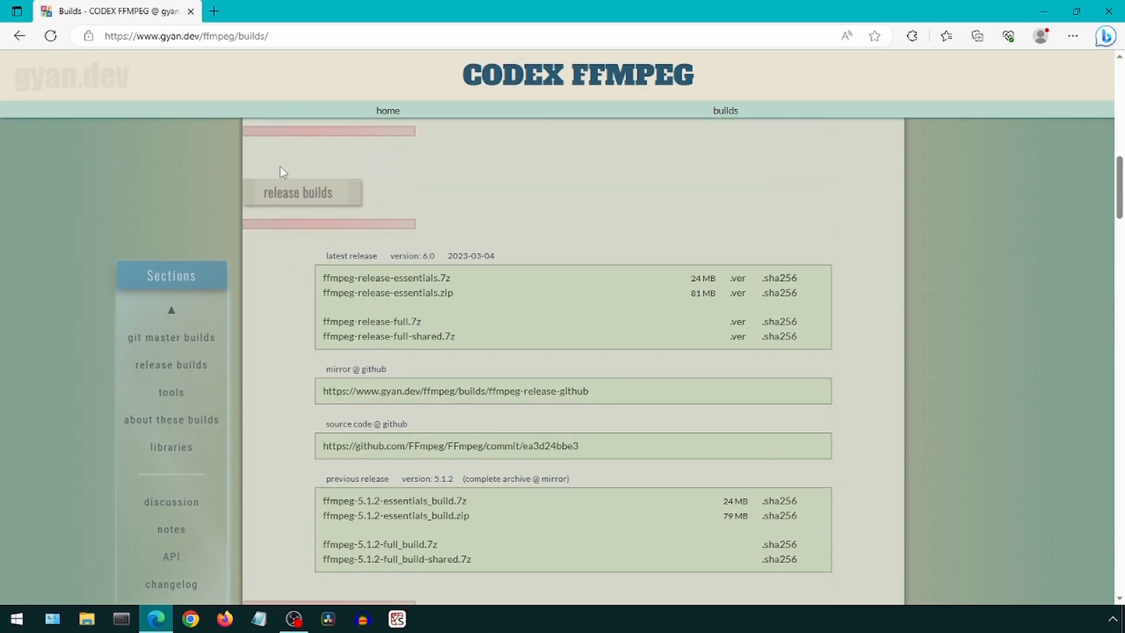
{"action": "mouse_move", "coordinate": [366, 325]}
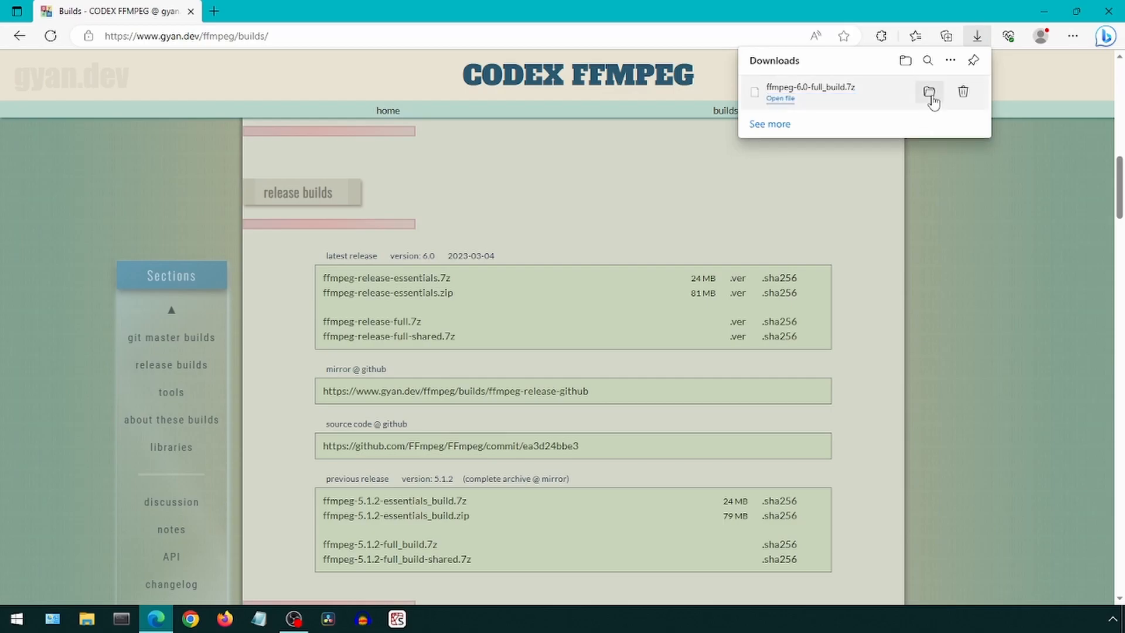
{"action": "left_click", "coordinate": [931, 92]}
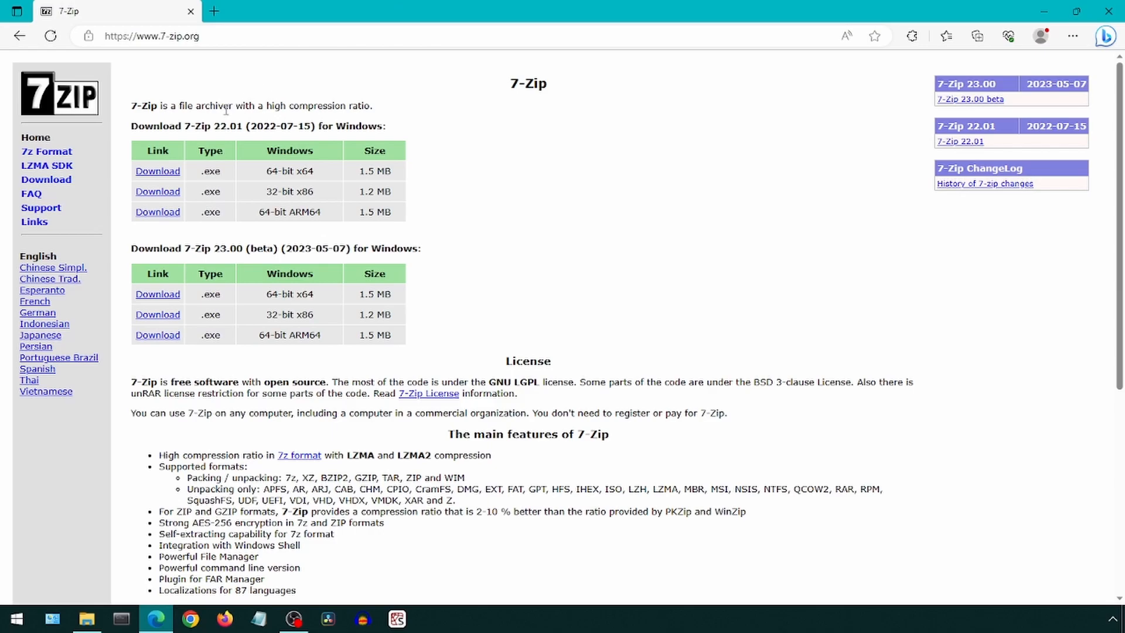
{"action": "mouse_move", "coordinate": [157, 171]}
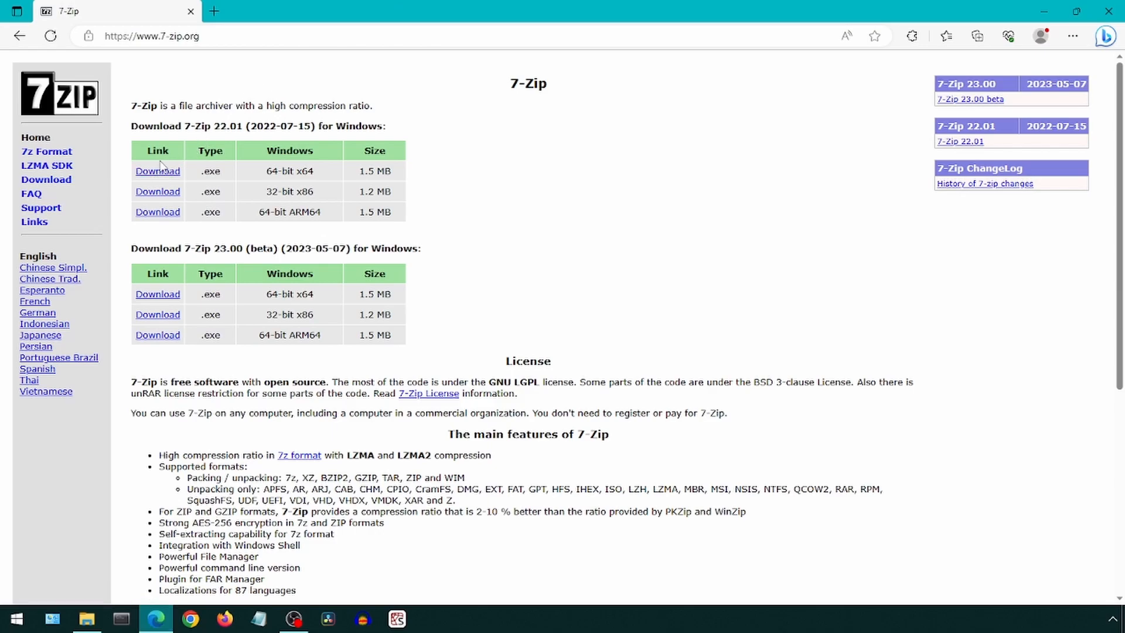
Download the 64-bit 7-Zip 22.01 installer, keeping it despite Edge's warning.
{"action": "left_click", "coordinate": [975, 35]}
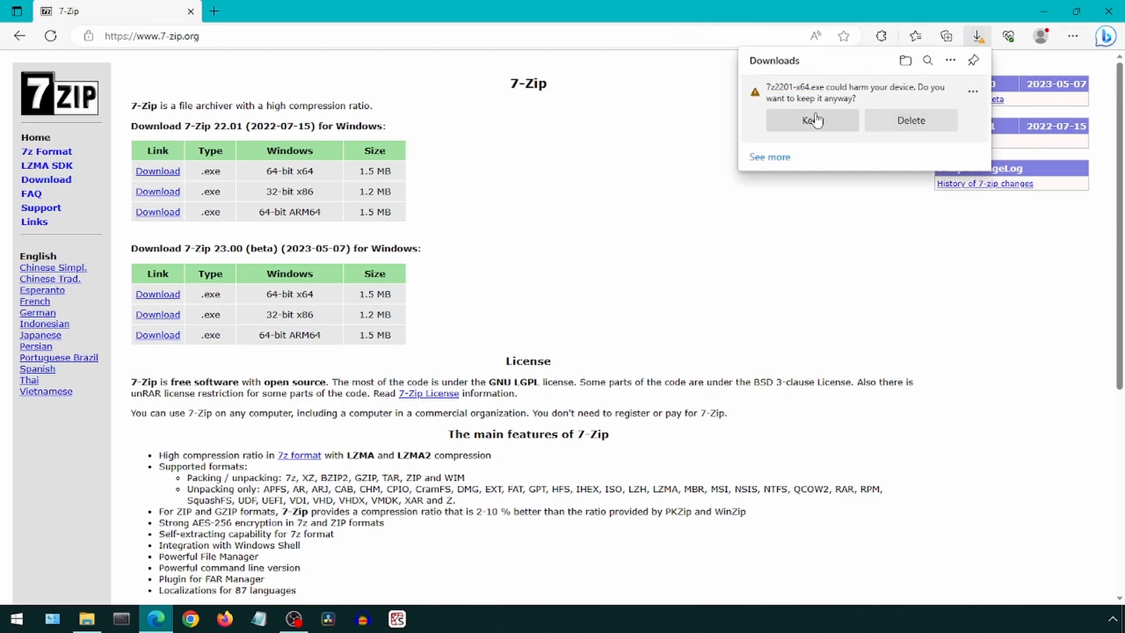
{"action": "left_click", "coordinate": [811, 120]}
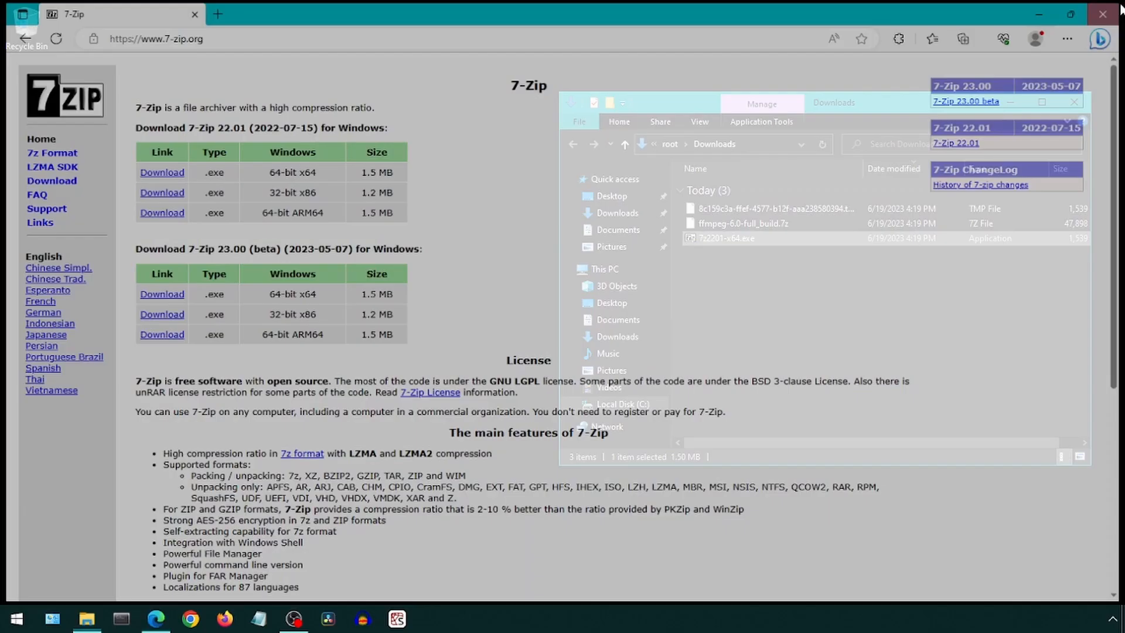
Install 7-Zip 22.01 and extract the ffmpeg archive into ffmpeg-6.0-full_build.
{"action": "left_click", "coordinate": [1103, 13]}
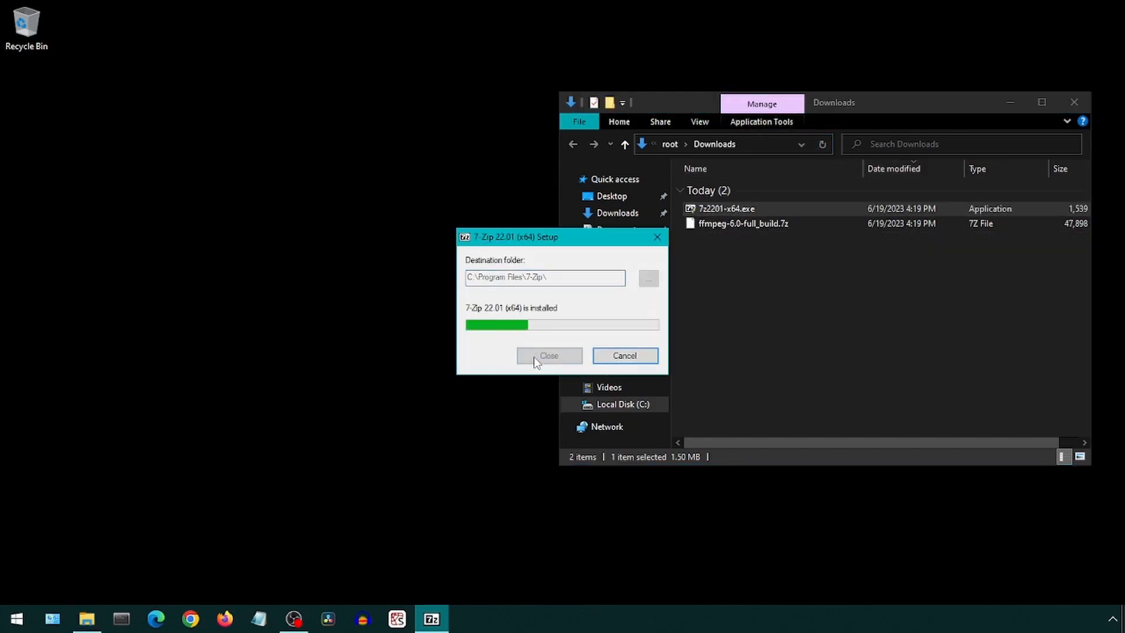
{"action": "left_click", "coordinate": [549, 355]}
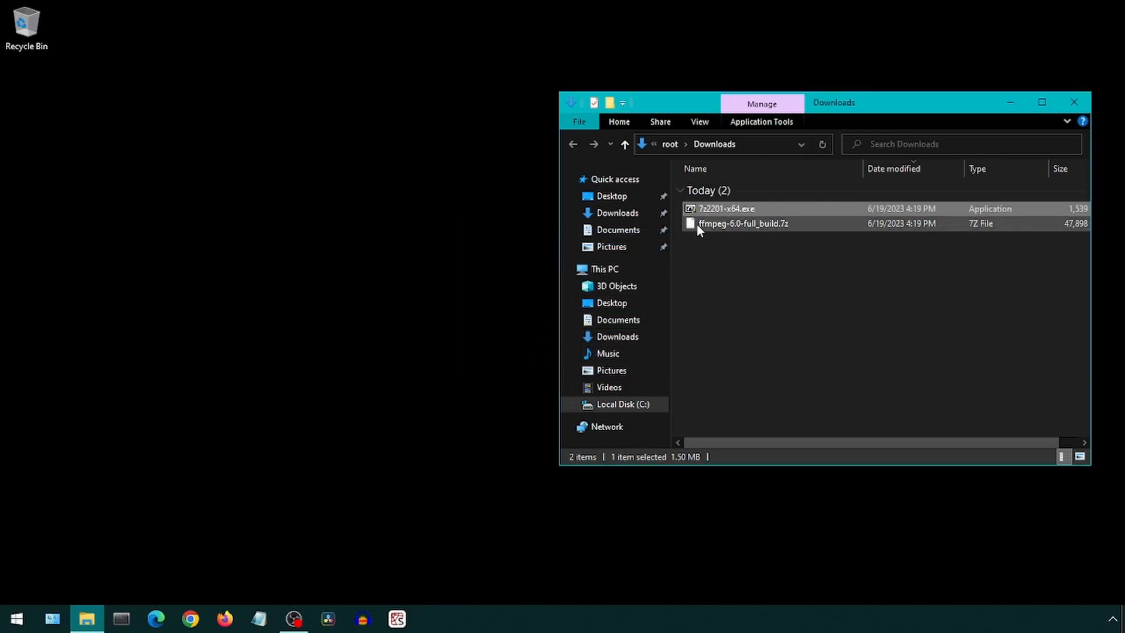
{"action": "right_click", "coordinate": [742, 223]}
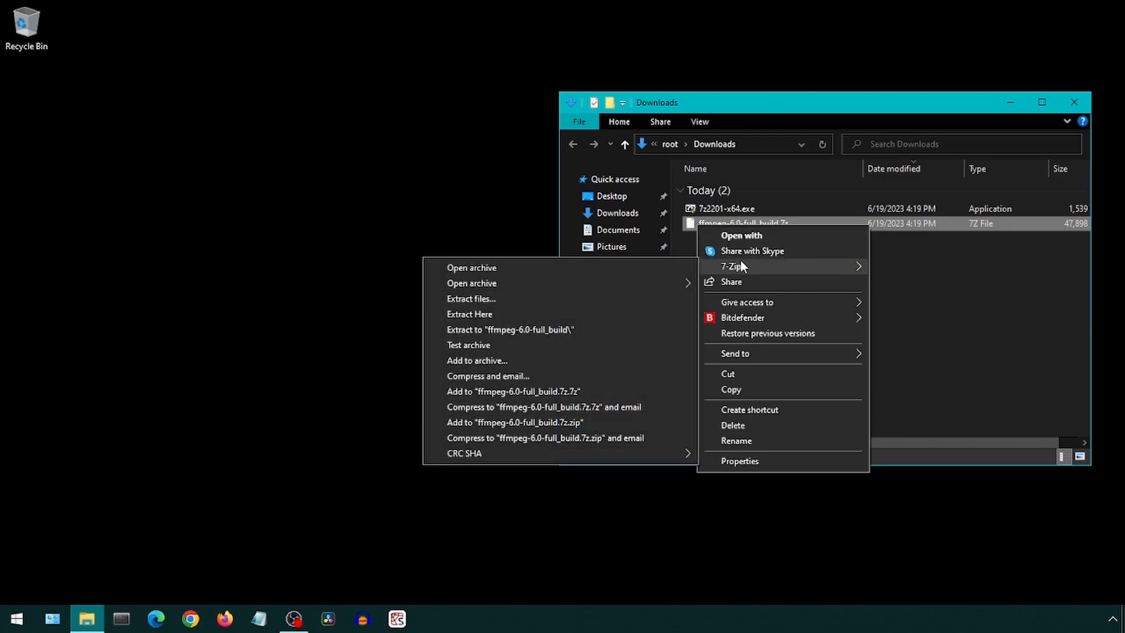
{"action": "left_click", "coordinate": [470, 313]}
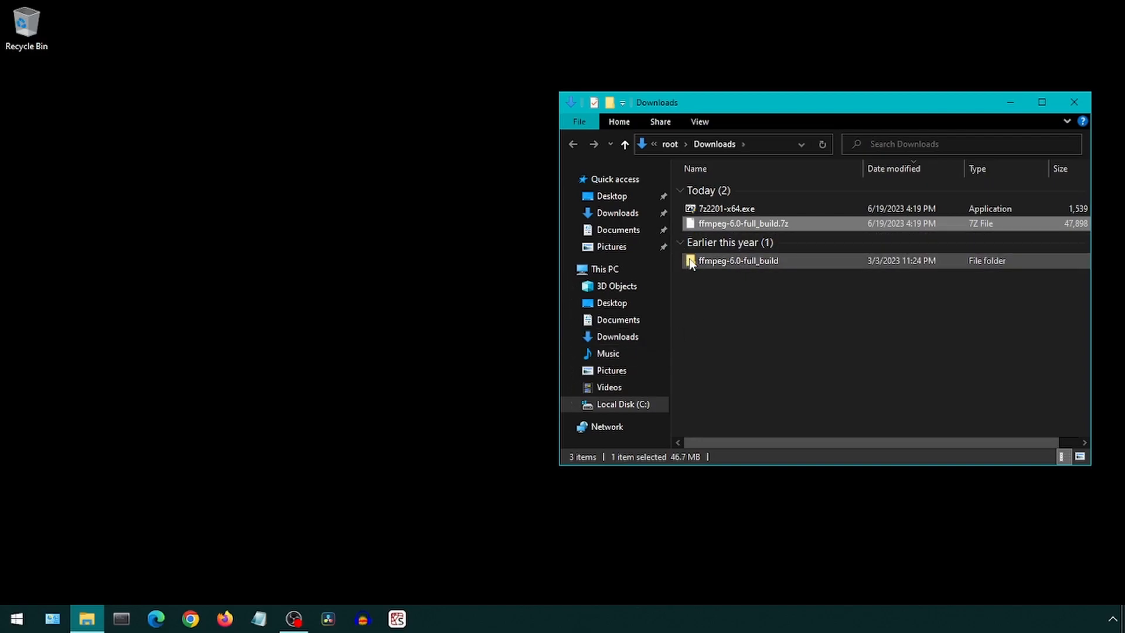
Move the ffmpeg build contents into C:\tools\ffmpeg and copy the C:\tools\ffmpeg\bin path.
{"action": "double_click", "coordinate": [738, 260]}
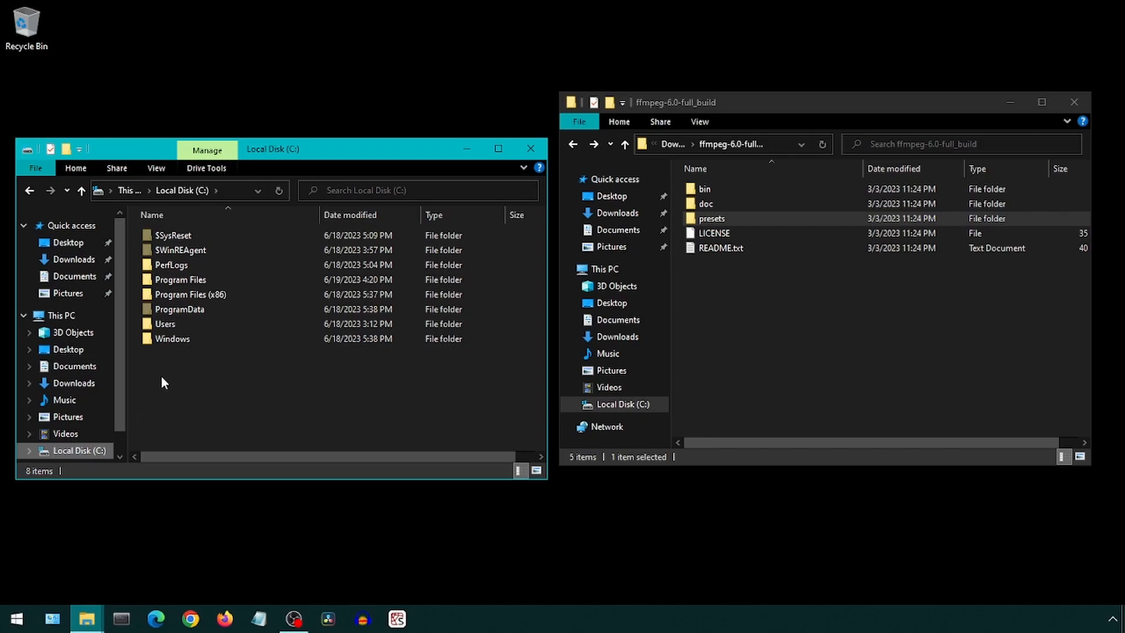
{"action": "right_click", "coordinate": [163, 382]}
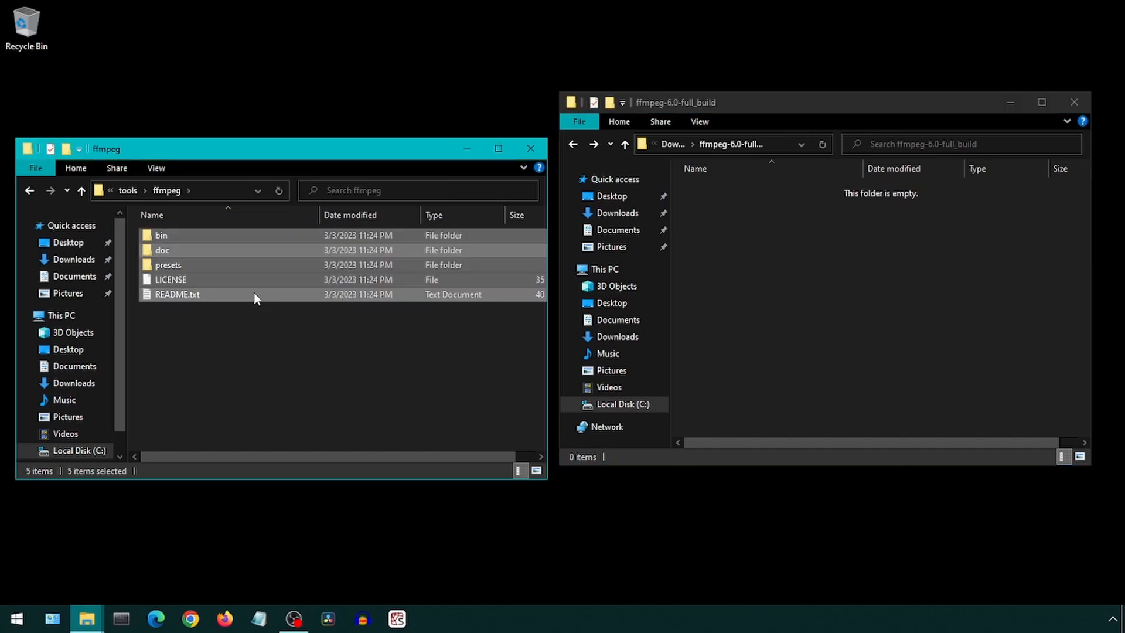
{"action": "double_click", "coordinate": [160, 235]}
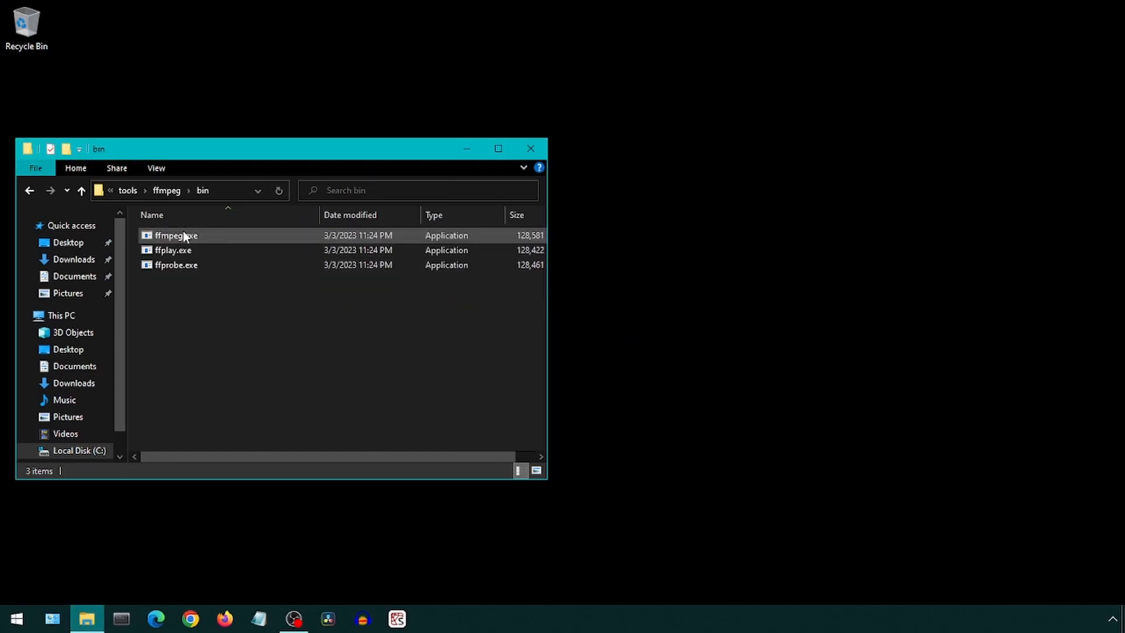
{"action": "left_click", "coordinate": [201, 190]}
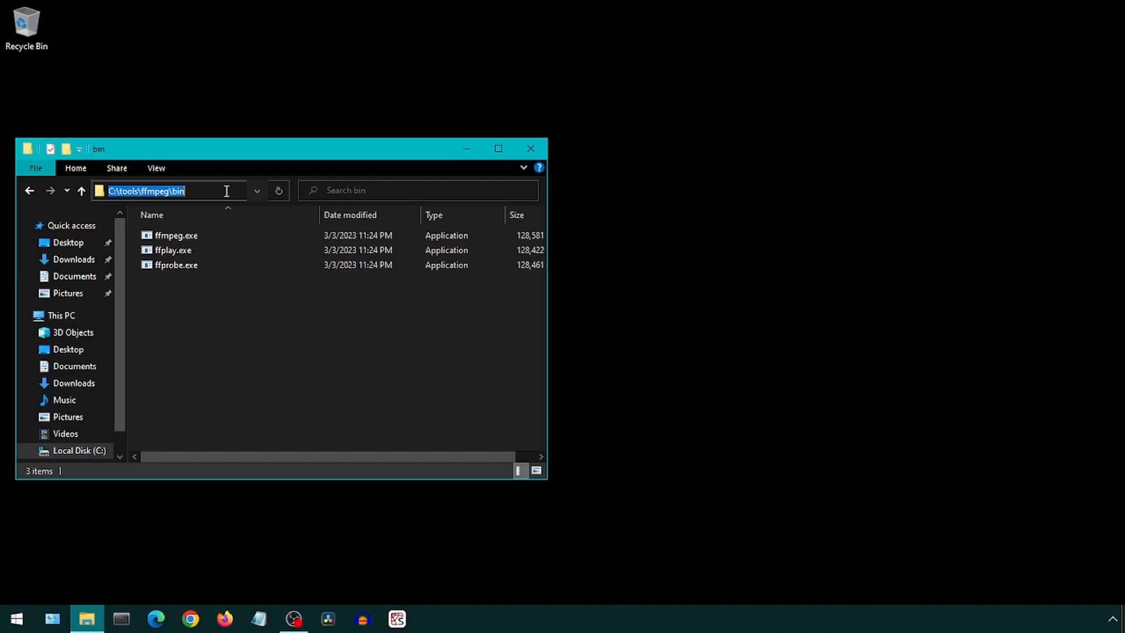
{"action": "right_click", "coordinate": [169, 190]}
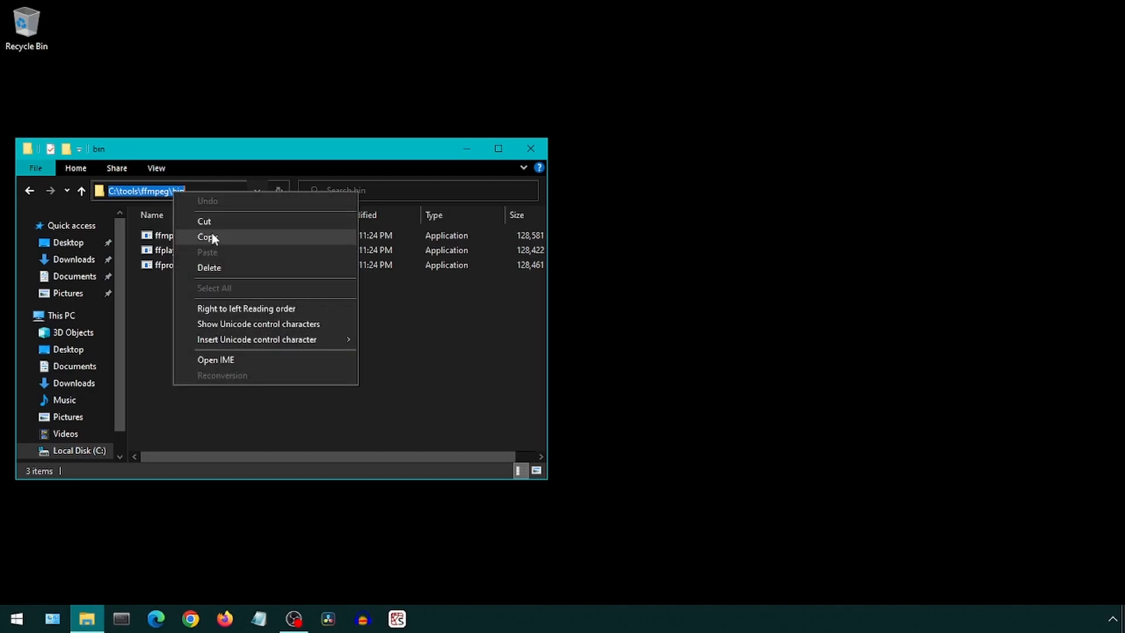
{"action": "left_click", "coordinate": [14, 617]}
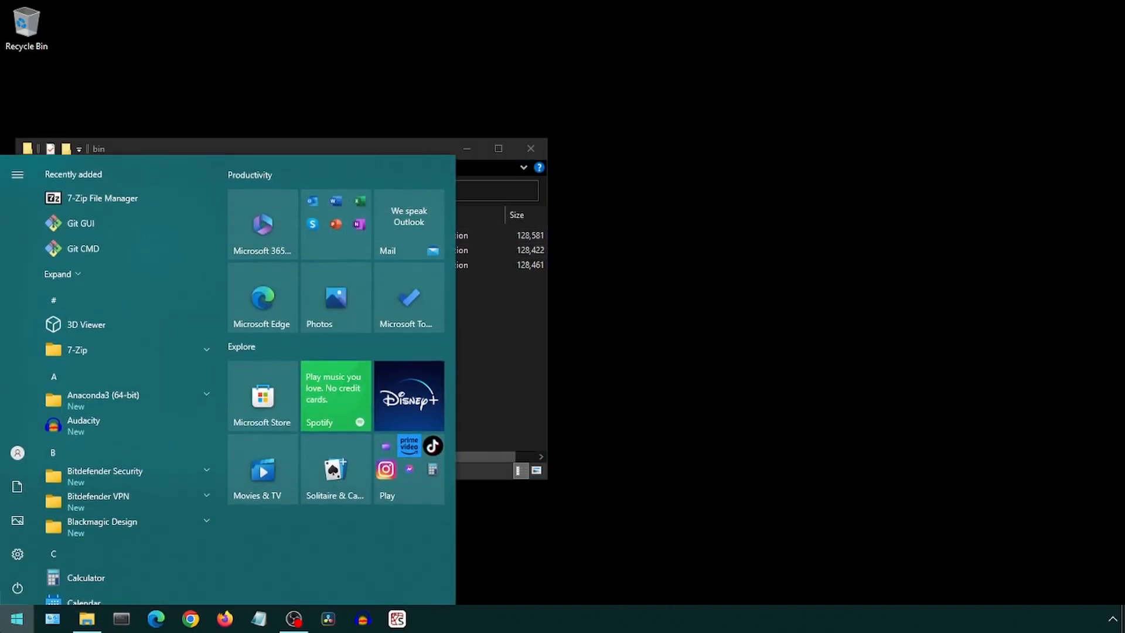
Add C:\tools\ffmpeg\bin as a new entry in the user Path environment variable.
{"action": "type", "text": "enviro"}
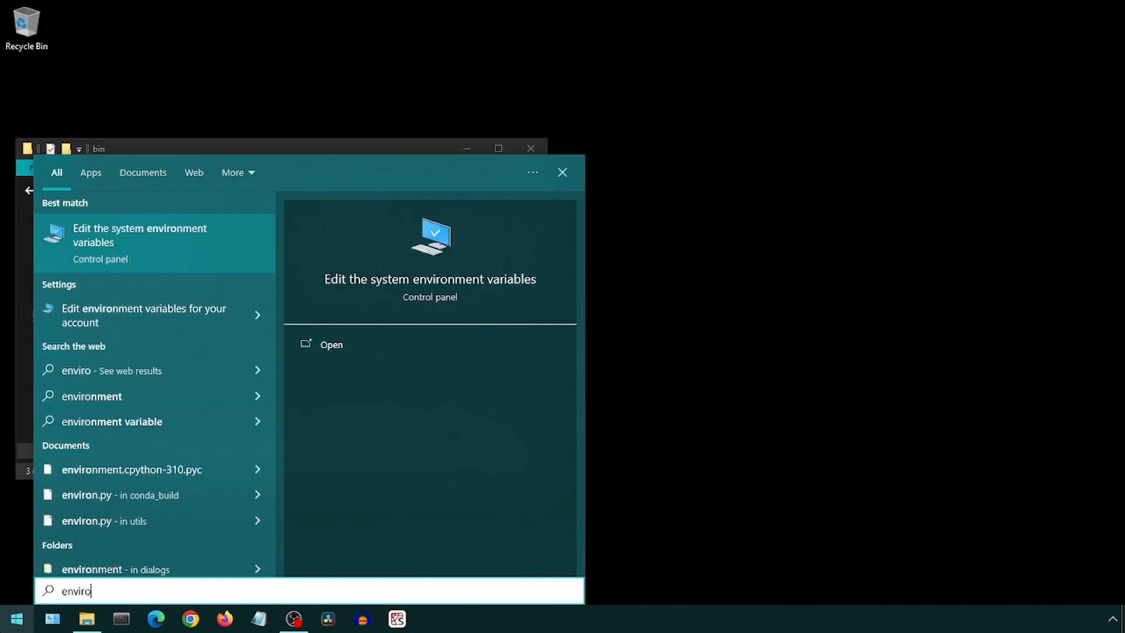
{"action": "left_click", "coordinate": [154, 235]}
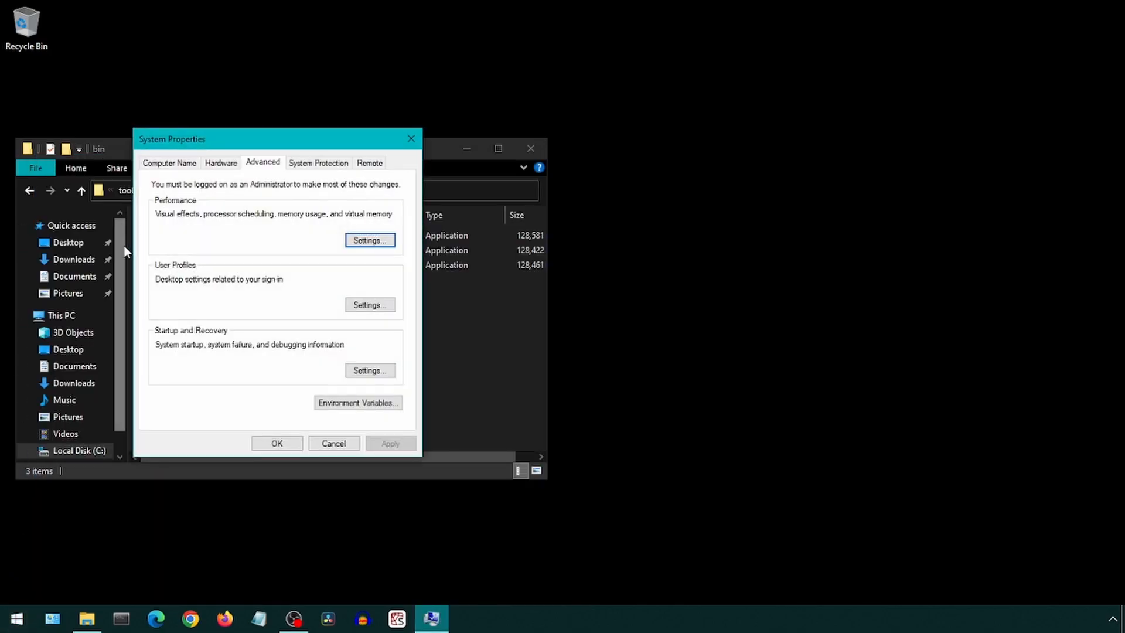
{"action": "left_click", "coordinate": [357, 403]}
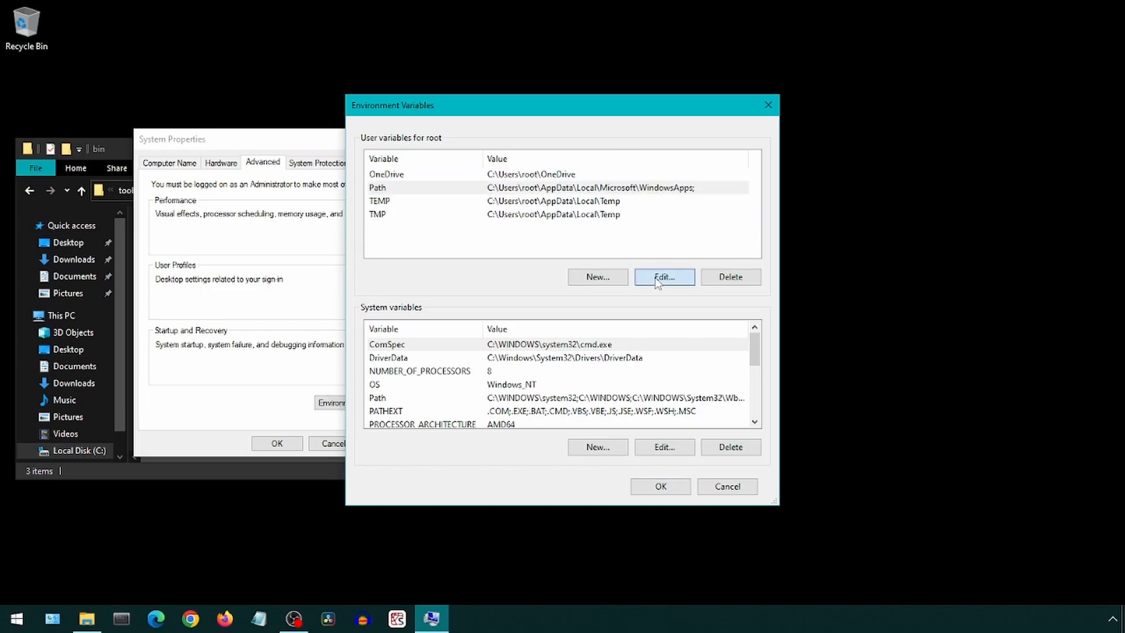
{"action": "left_click", "coordinate": [663, 278]}
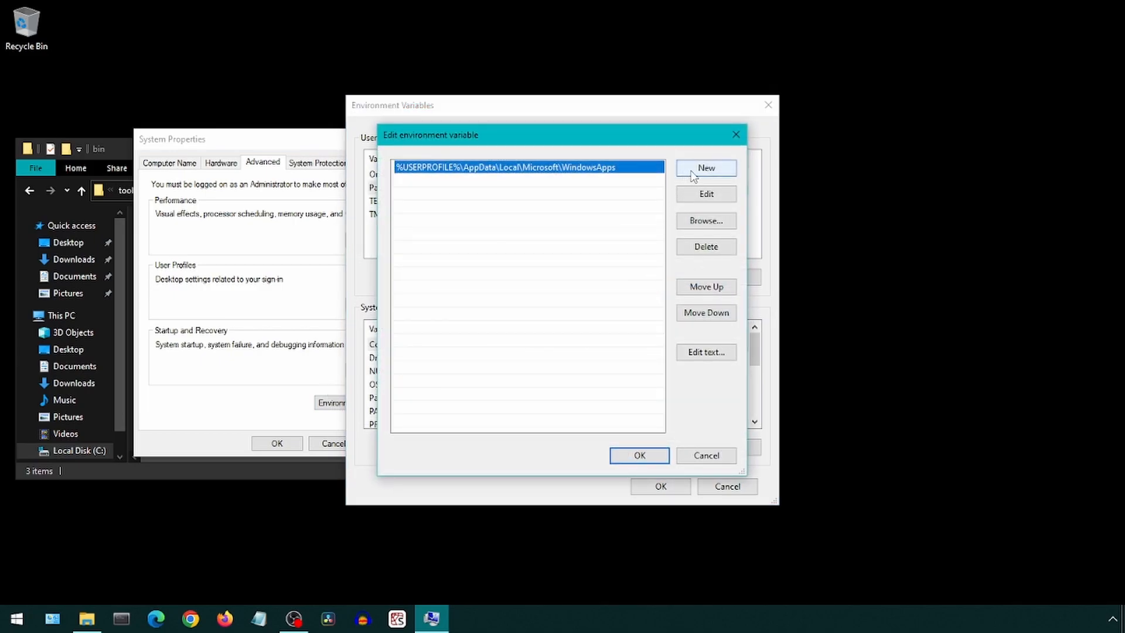
{"action": "left_click", "coordinate": [706, 168]}
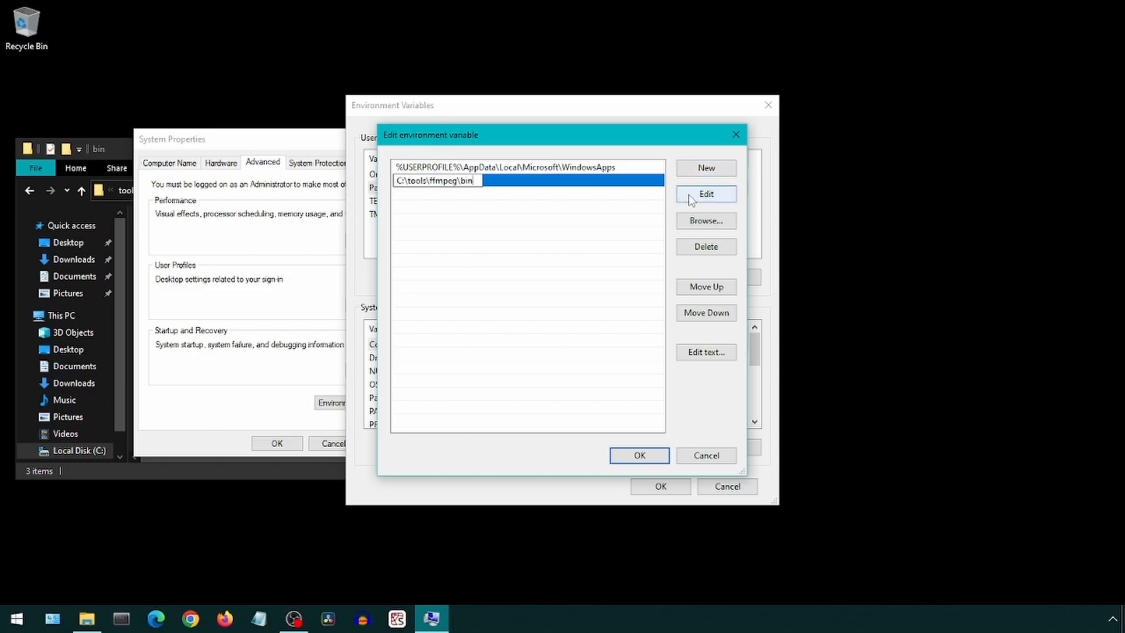
{"action": "left_click", "coordinate": [638, 455]}
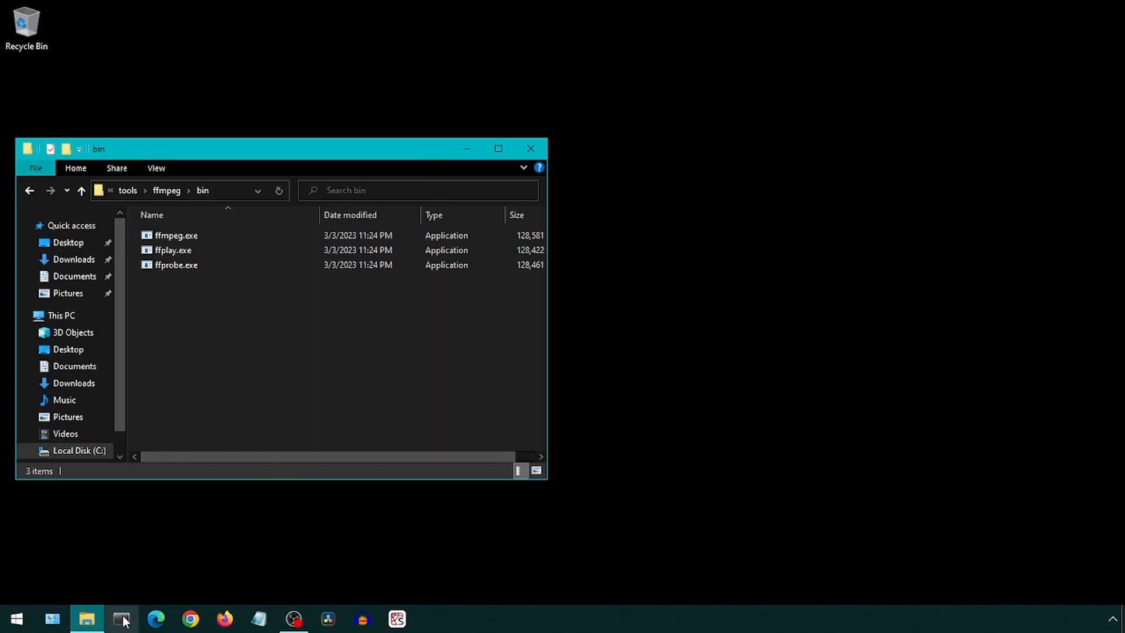
Run ffmpeg in Anaconda Prompt to confirm version 6.0, then start a fresh prompt.
{"action": "left_click", "coordinate": [120, 618]}
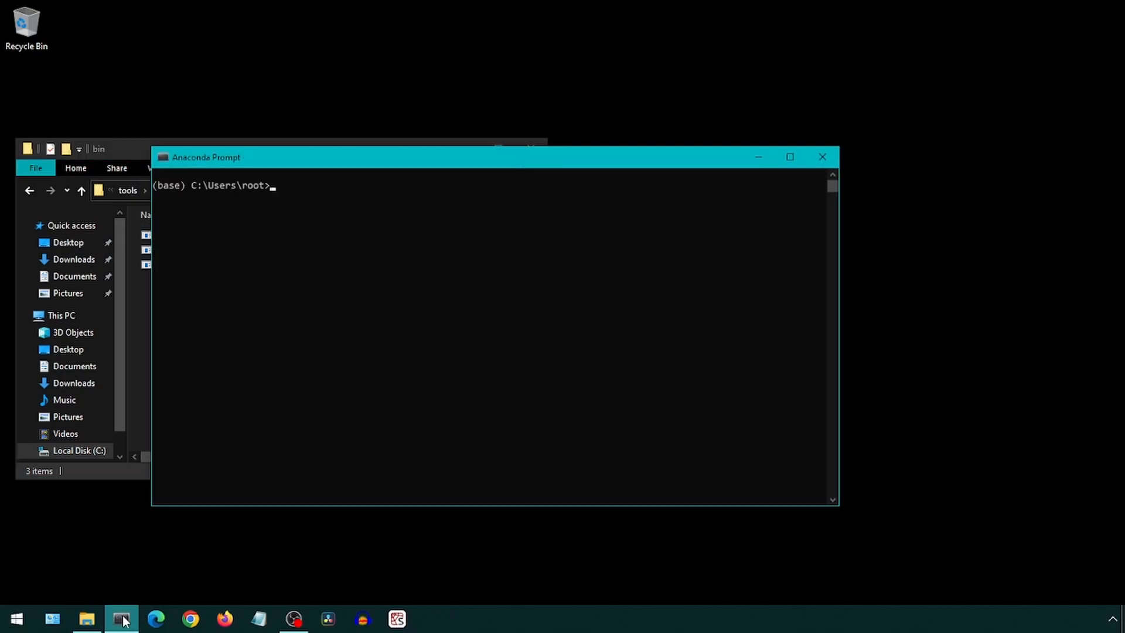
{"action": "type", "text": "ffmpeg"}
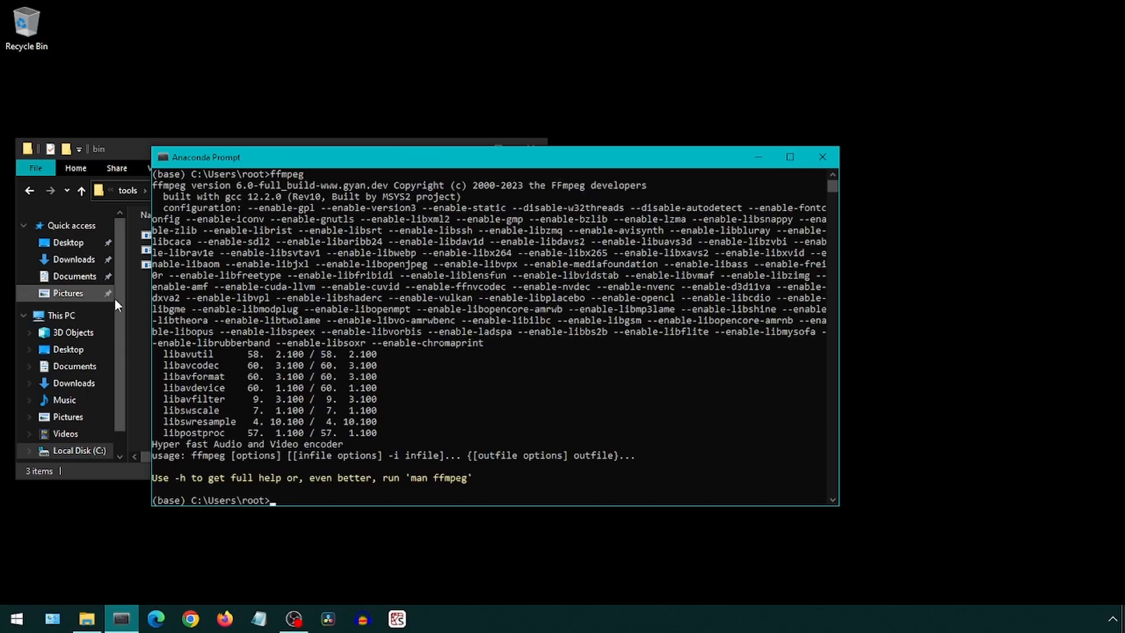
{"action": "left_click", "coordinate": [121, 617]}
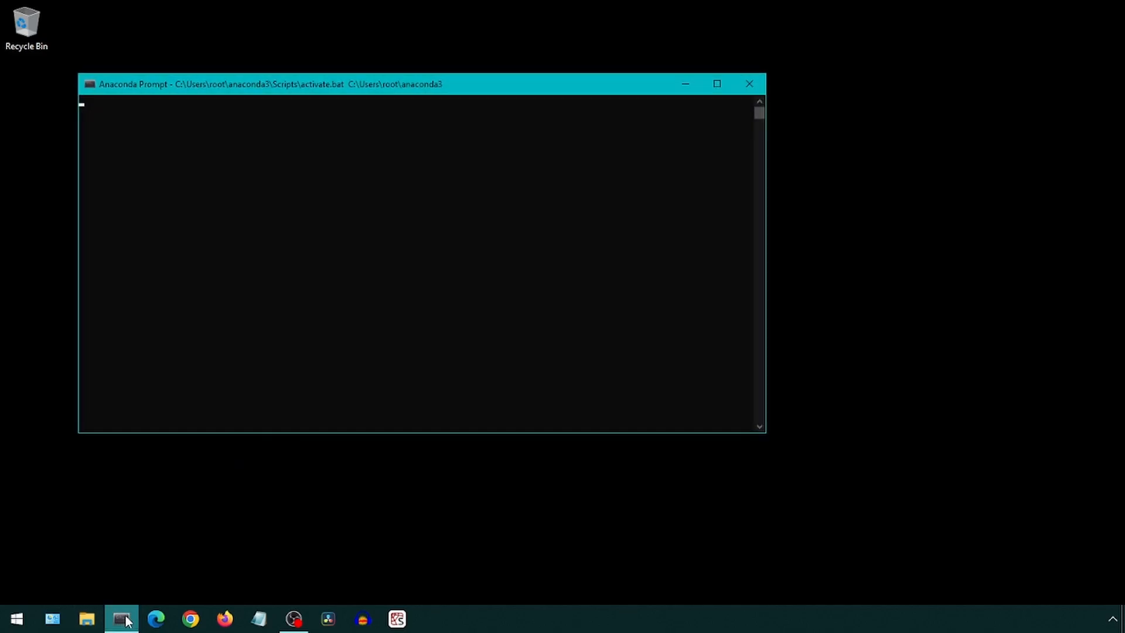
{"action": "type", "text": "py"}
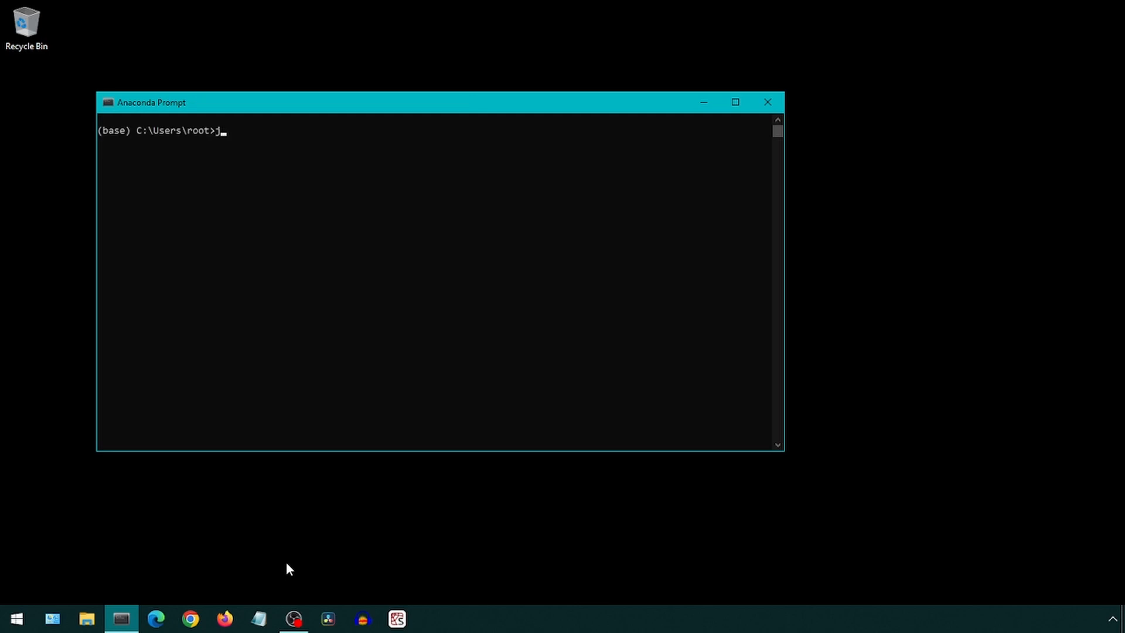
Launch jupyter notebook and open the 6.5.2 server page in Microsoft Edge.
{"action": "type", "text": "upyter notebook"}
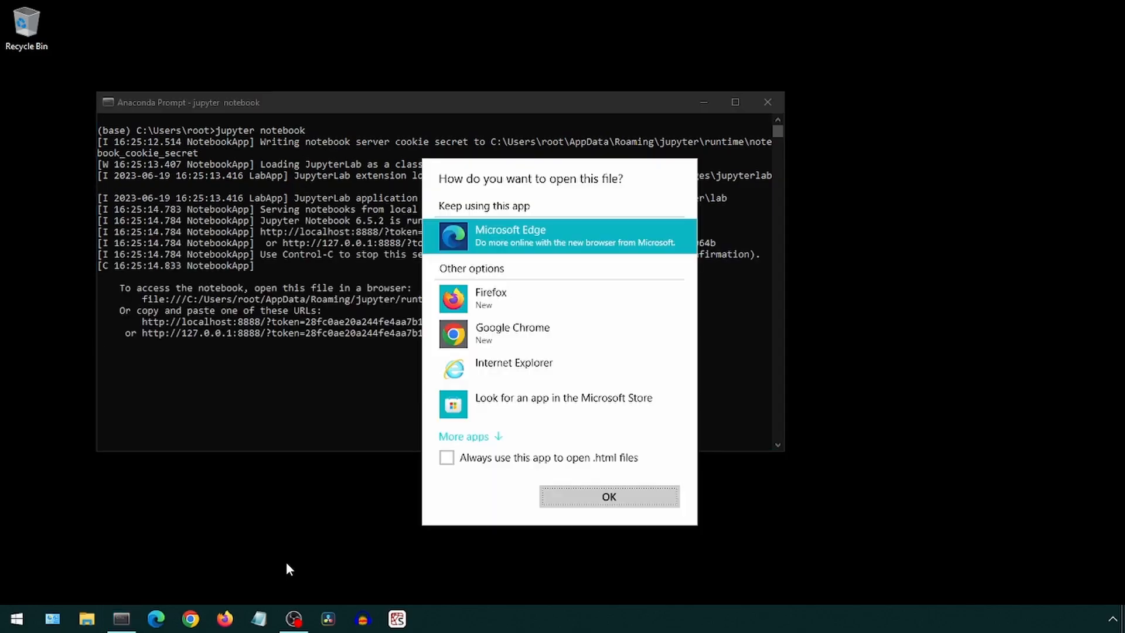
{"action": "left_click", "coordinate": [608, 496]}
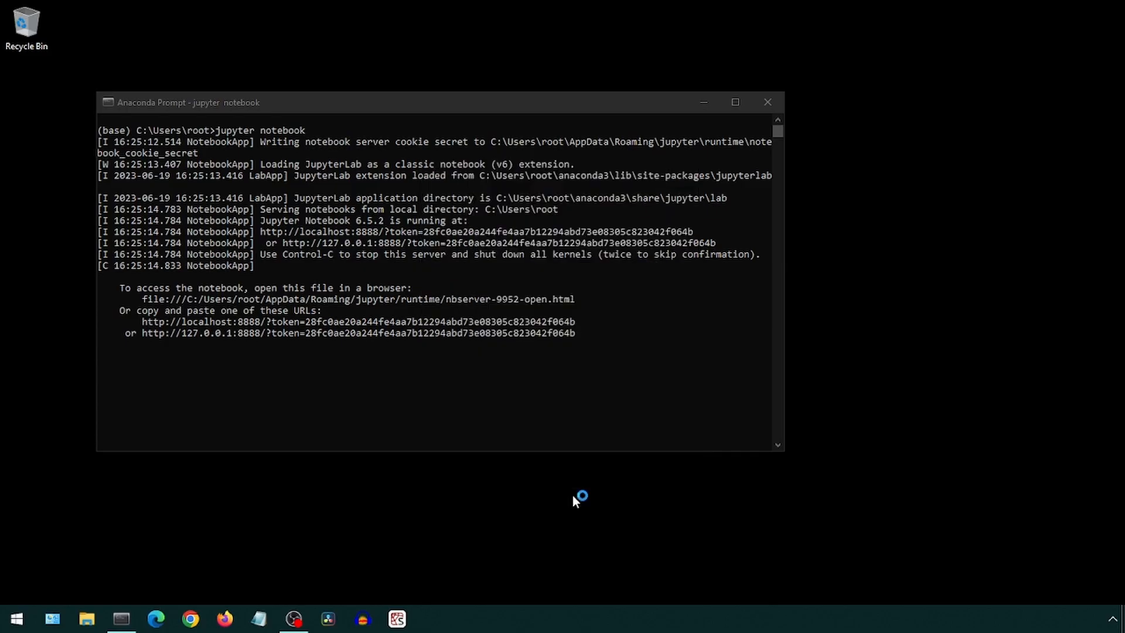
{"action": "left_click", "coordinate": [155, 619]}
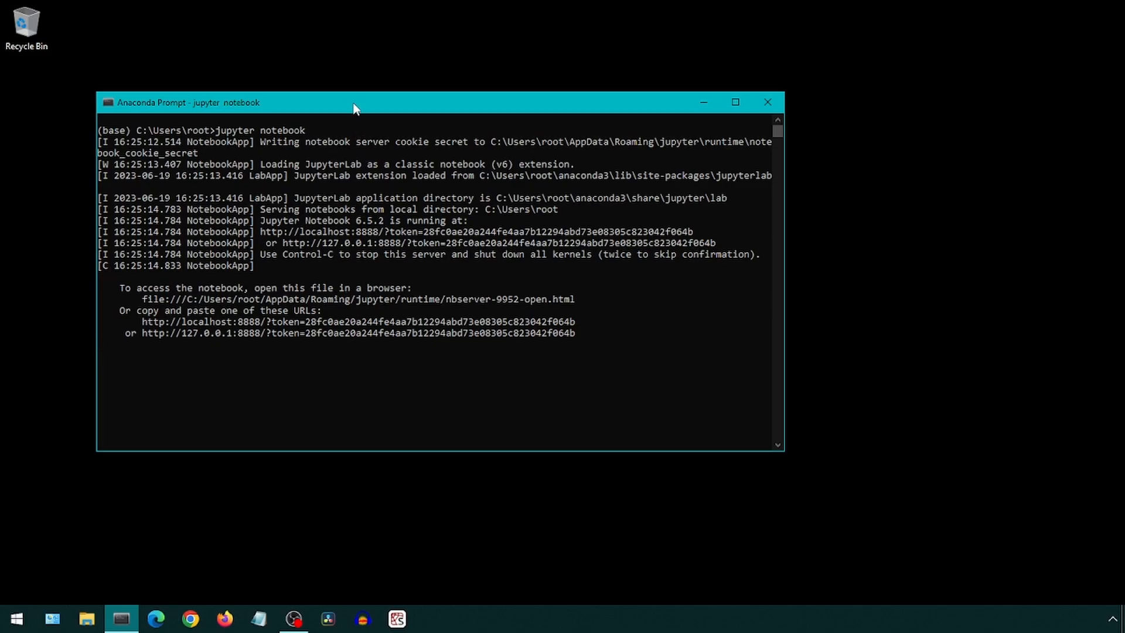
Stop the Jupyter Notebook server with Ctrl+C and launch jupyter lab.
{"action": "key", "text": "ctrl+c"}
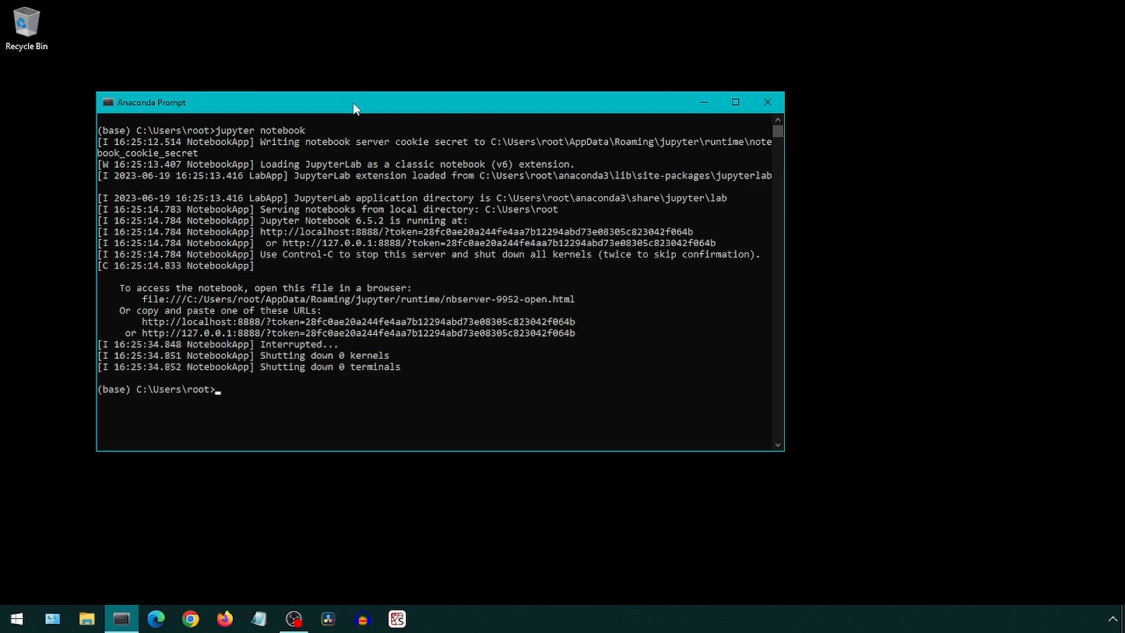
{"action": "type", "text": "jupyter"}
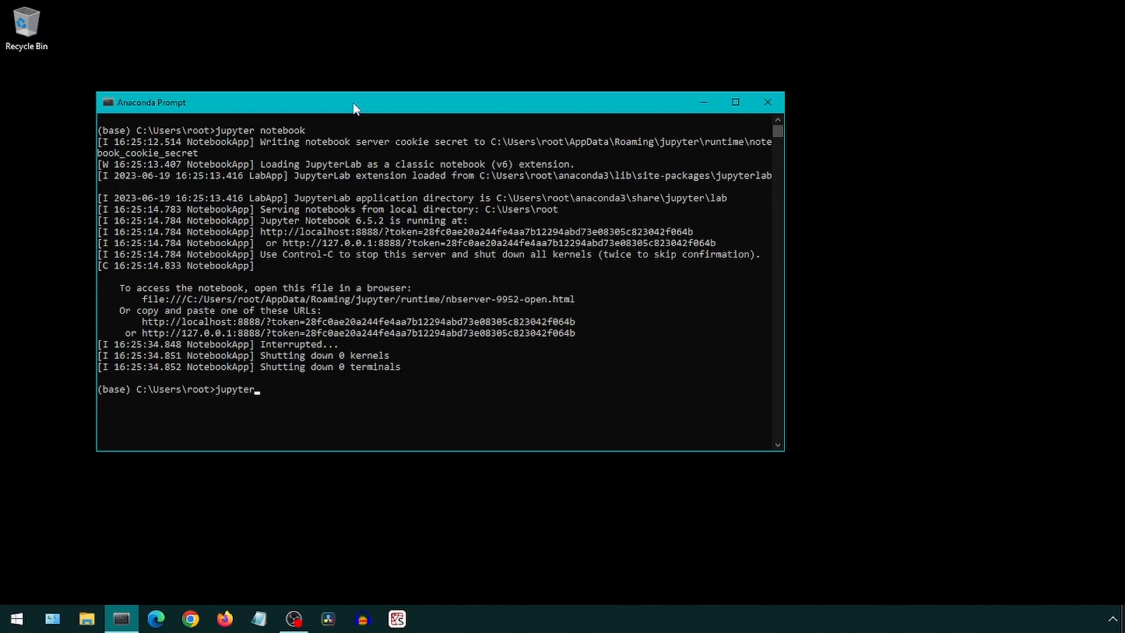
{"action": "type", "text": "lab"}
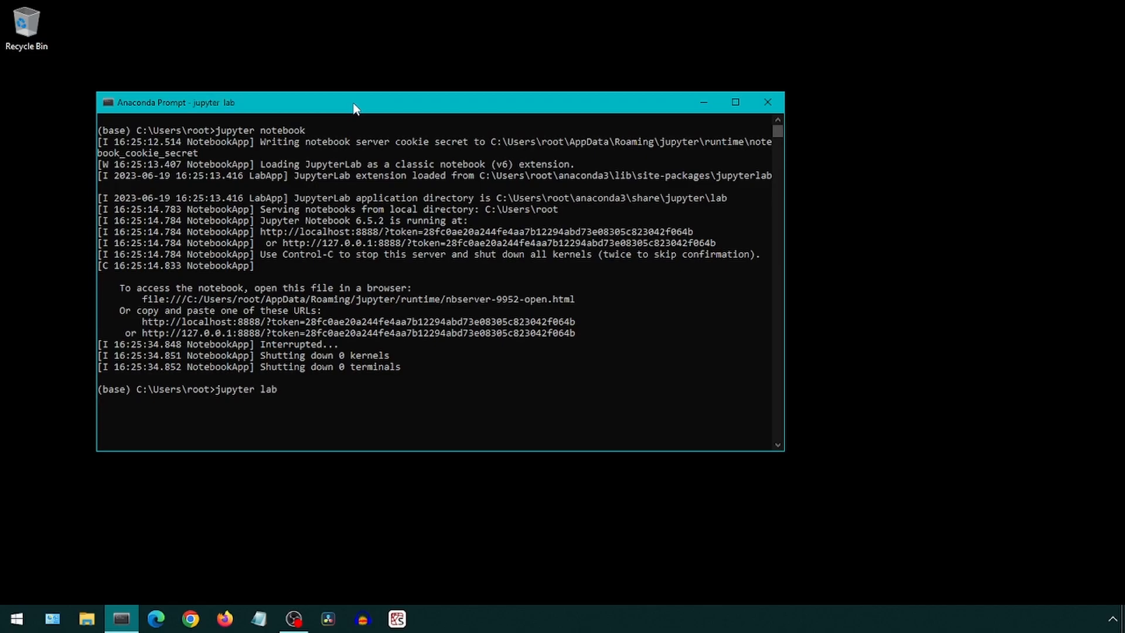